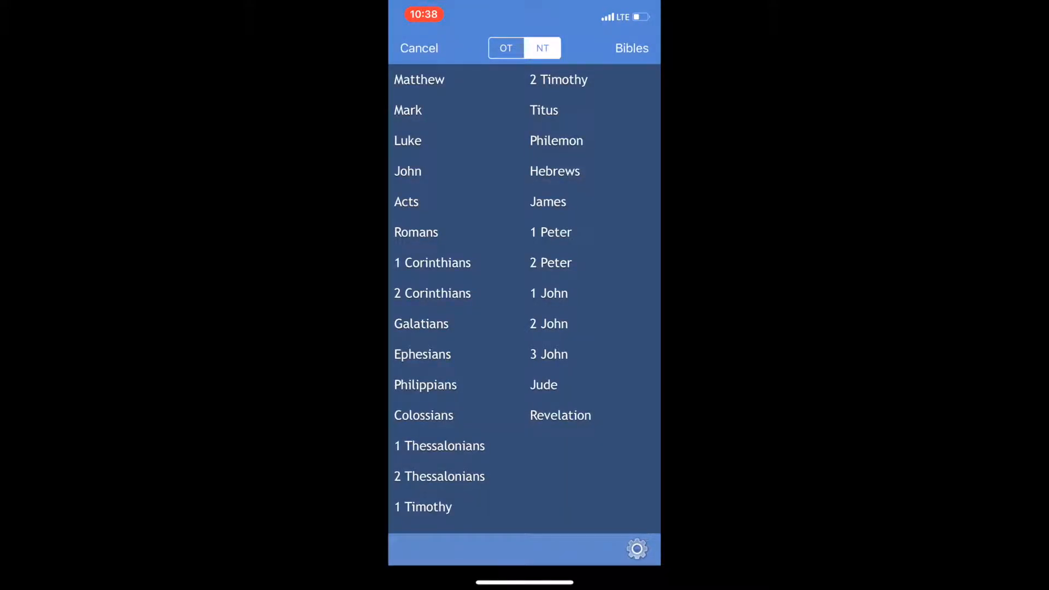
# Choose Psalms from the Old Testament books and scroll its chapter grid
pyautogui.click(547, 201)
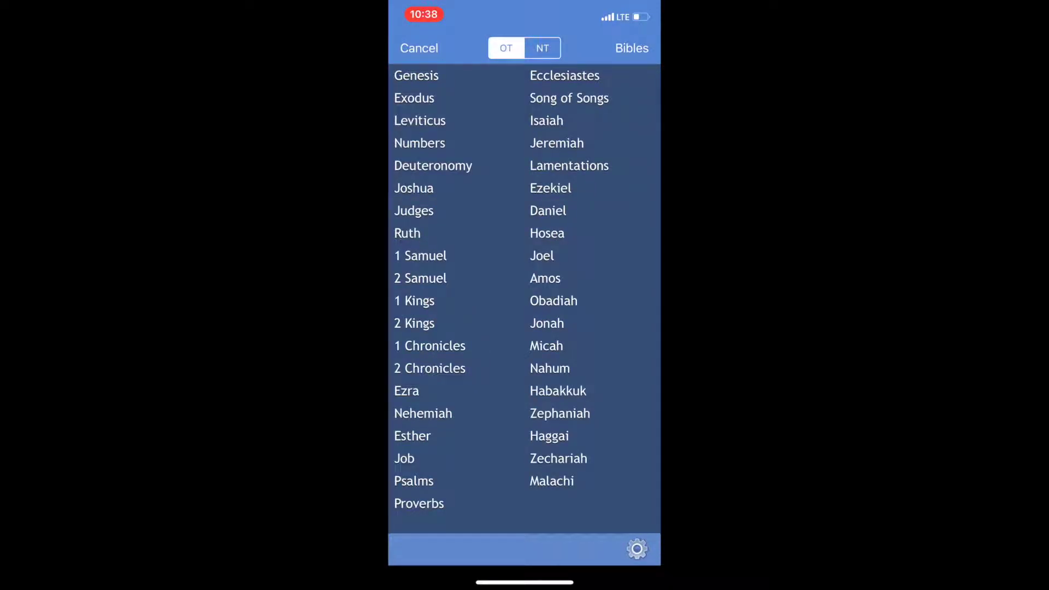
pyautogui.click(414, 480)
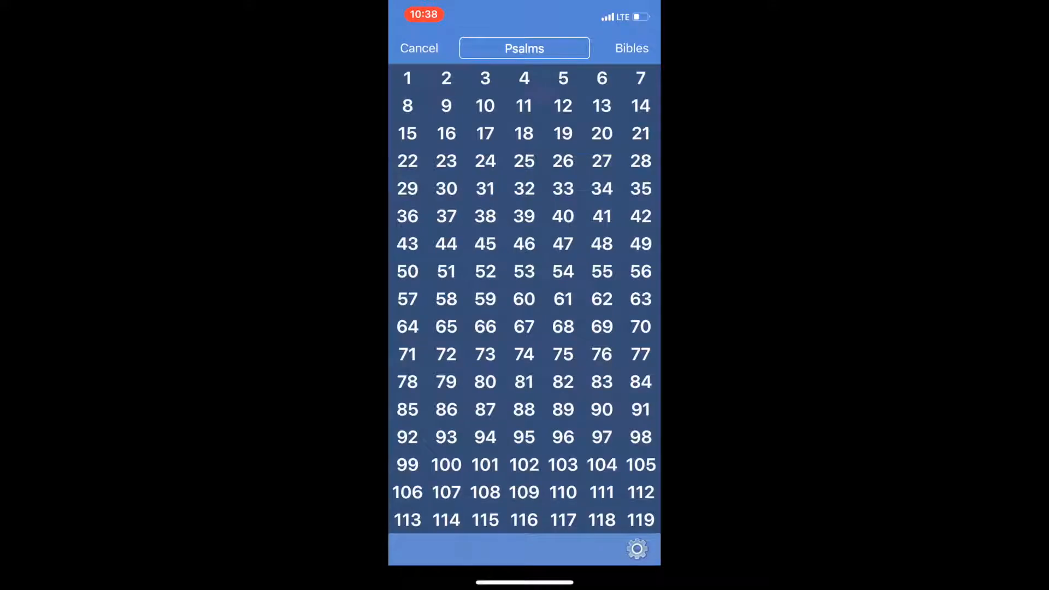
pyautogui.scroll(-3)
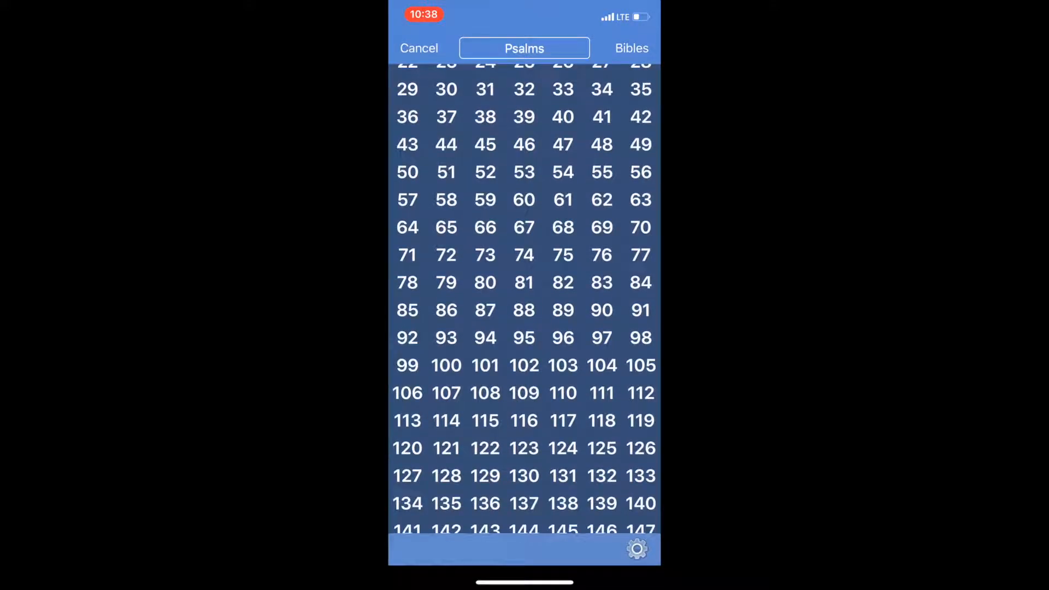
# Open Psalm 106 and read through it in parallel KJV/RVR60 columns
pyautogui.click(407, 392)
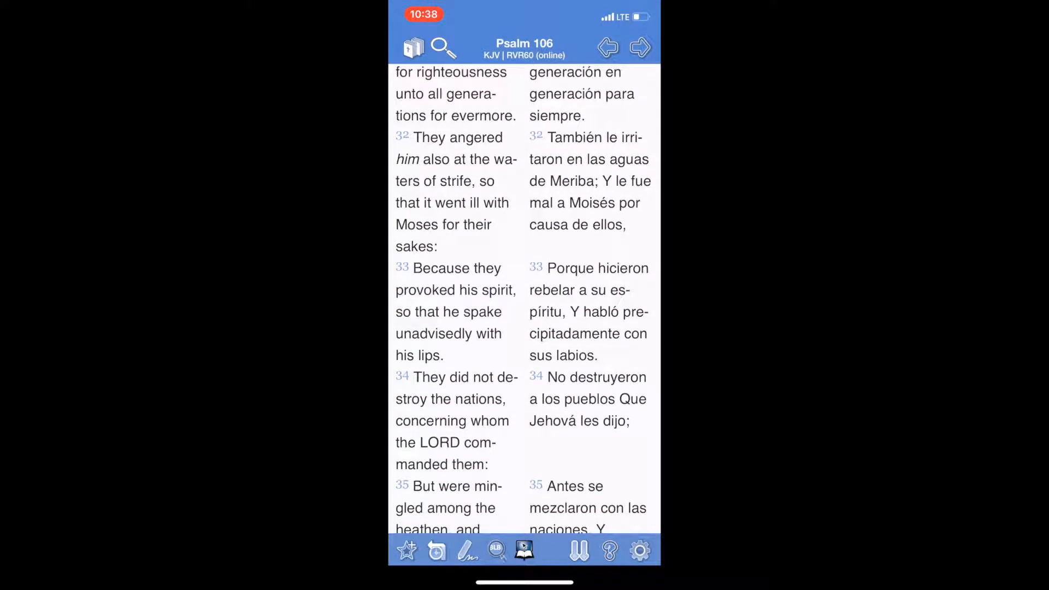
pyautogui.scroll(3)
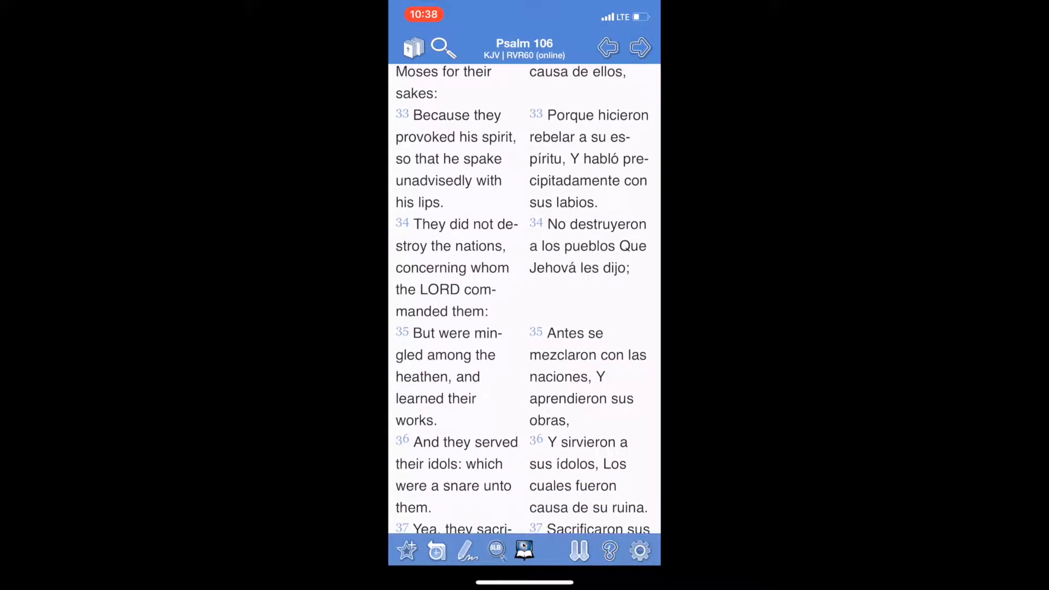
pyautogui.scroll(3)
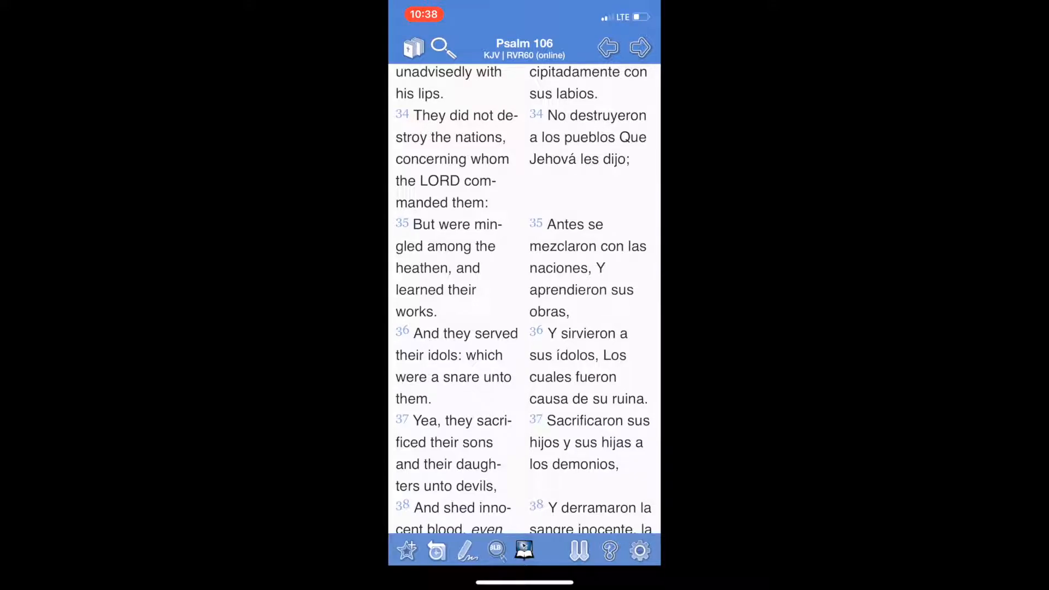
pyautogui.scroll(3)
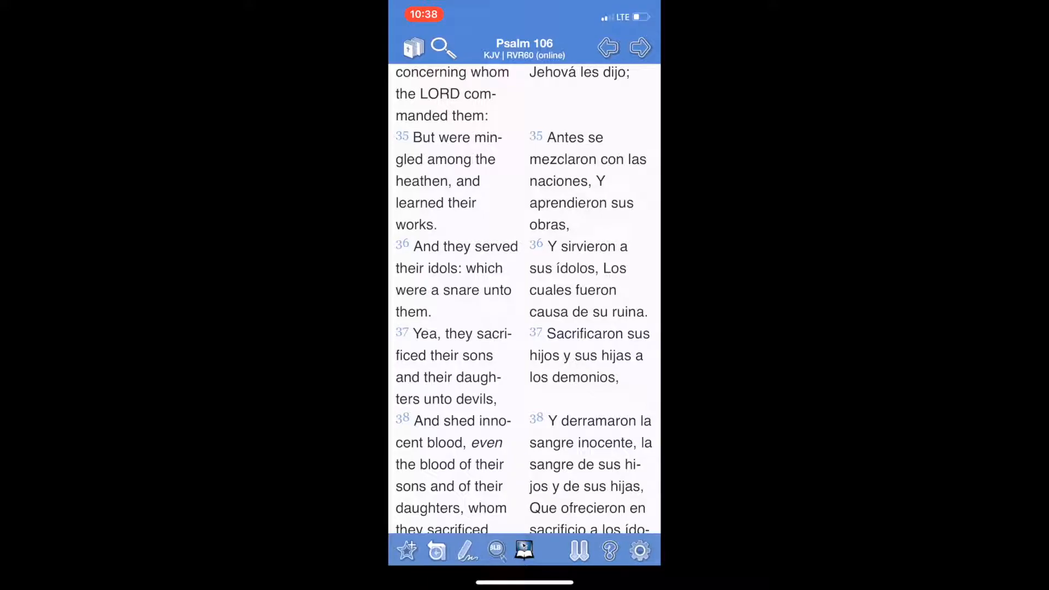
# Pick 1 Corinthians from the New Testament books to show its 16 chapters
pyautogui.click(413, 47)
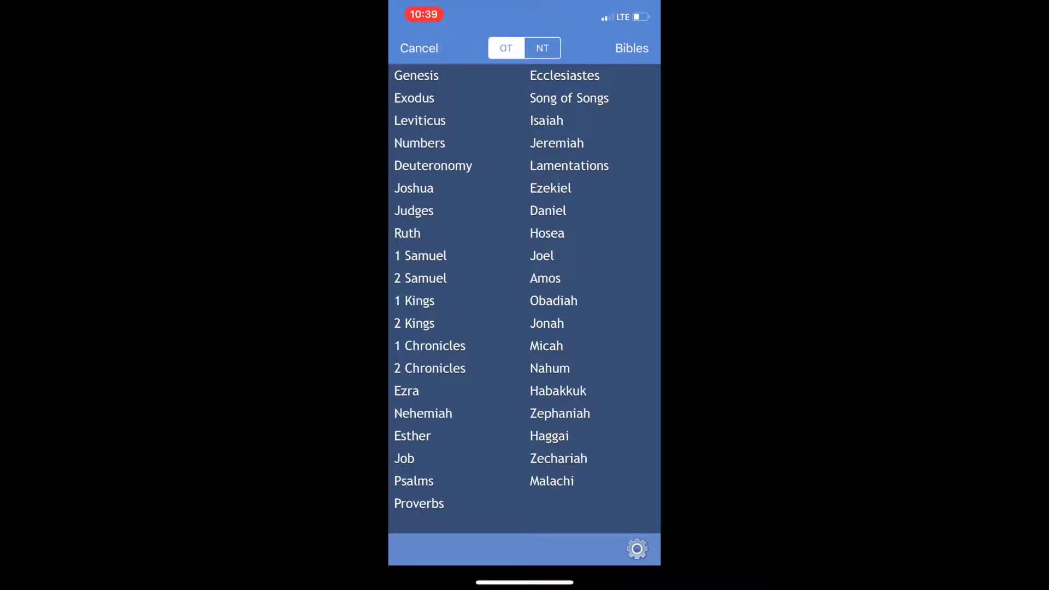
pyautogui.click(542, 47)
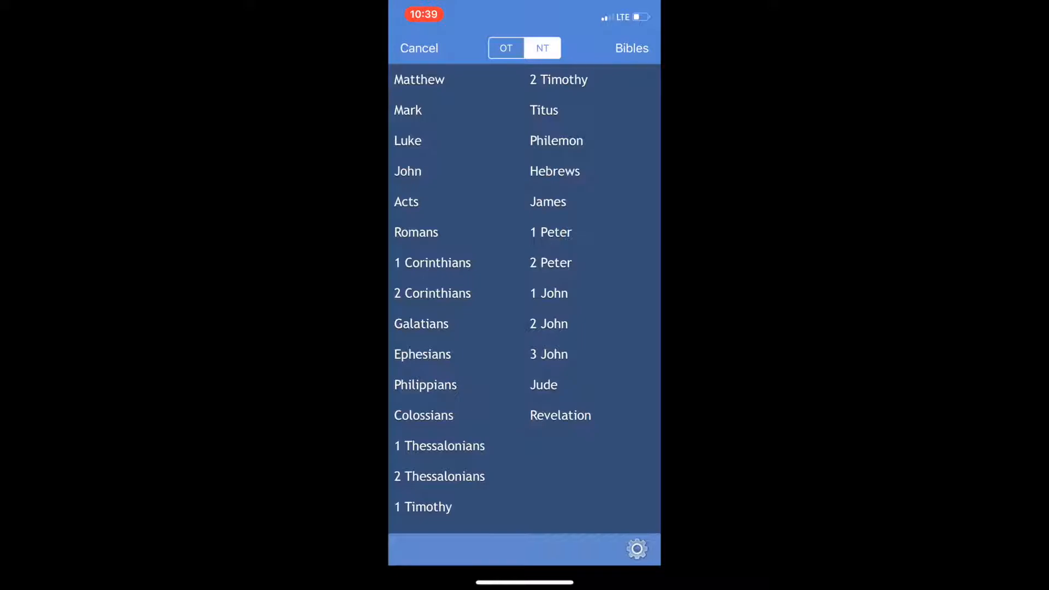
pyautogui.click(432, 262)
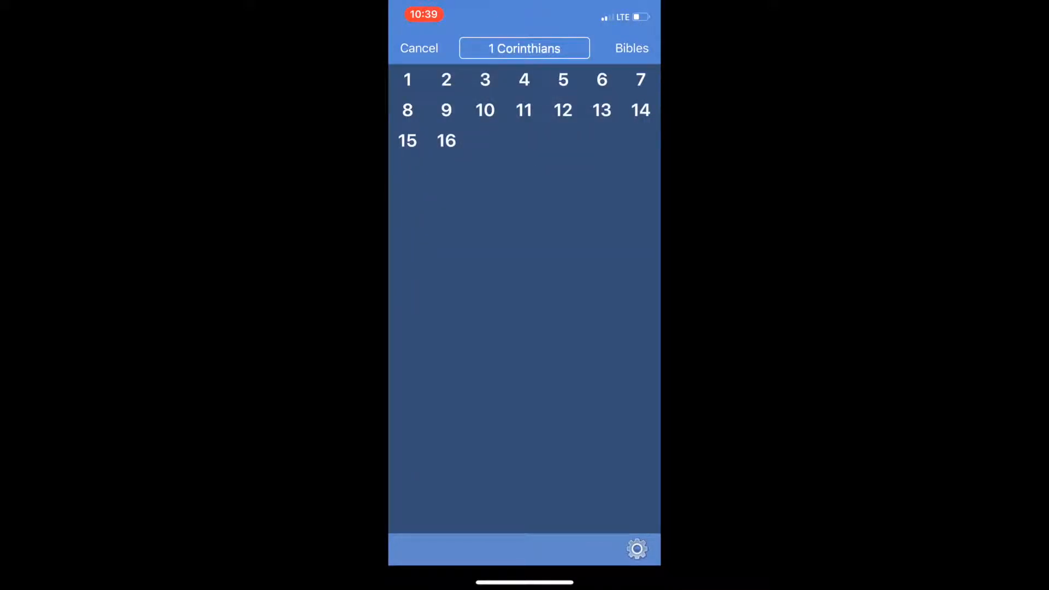
# Open 1 Corinthians 12 and scroll through its parallel KJV/RVR60 verses
pyautogui.click(563, 110)
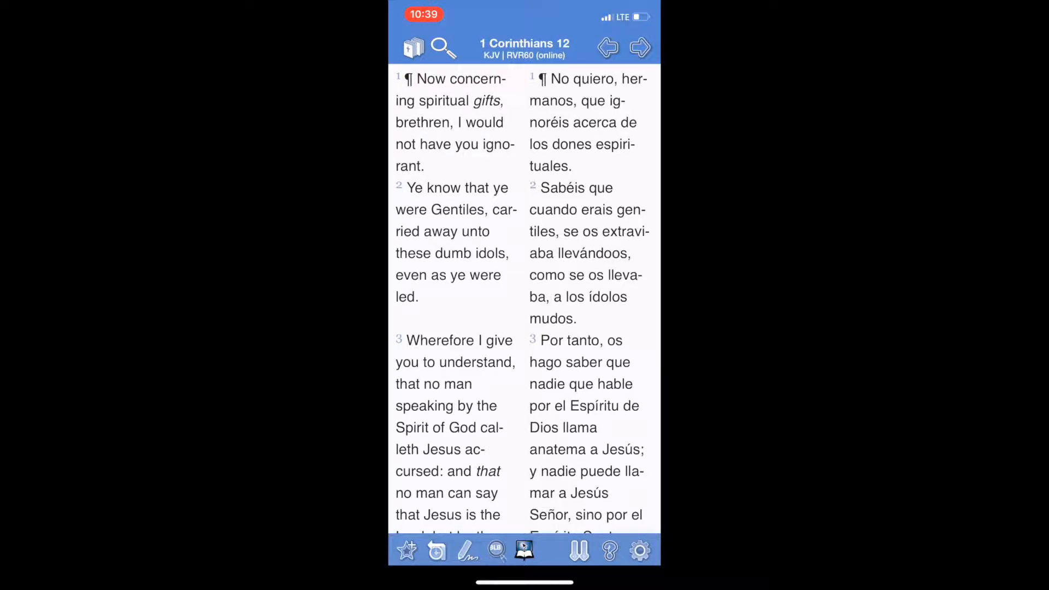
pyautogui.scroll(3)
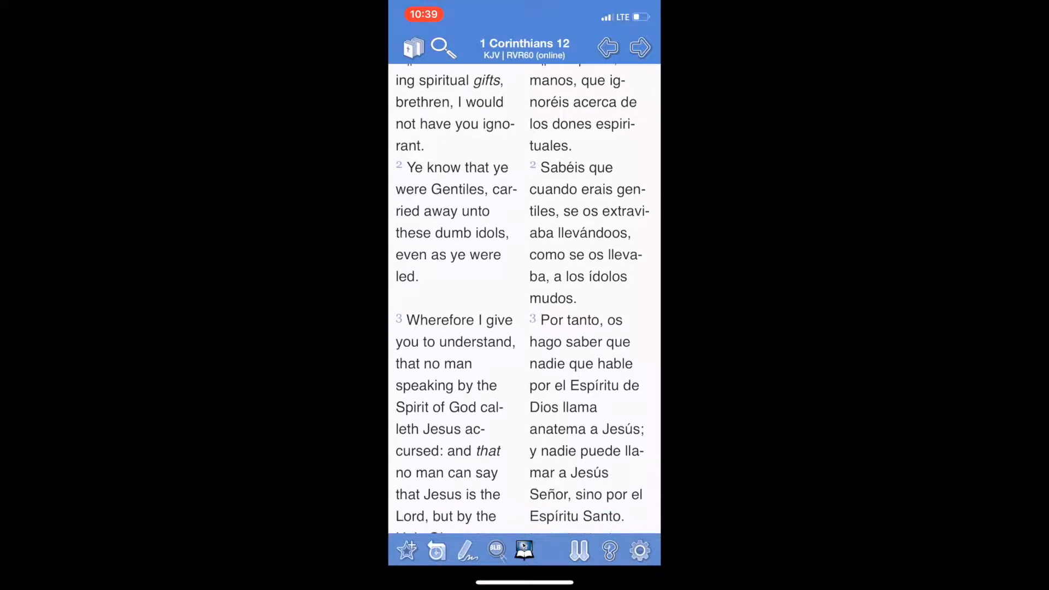
pyautogui.scroll(3)
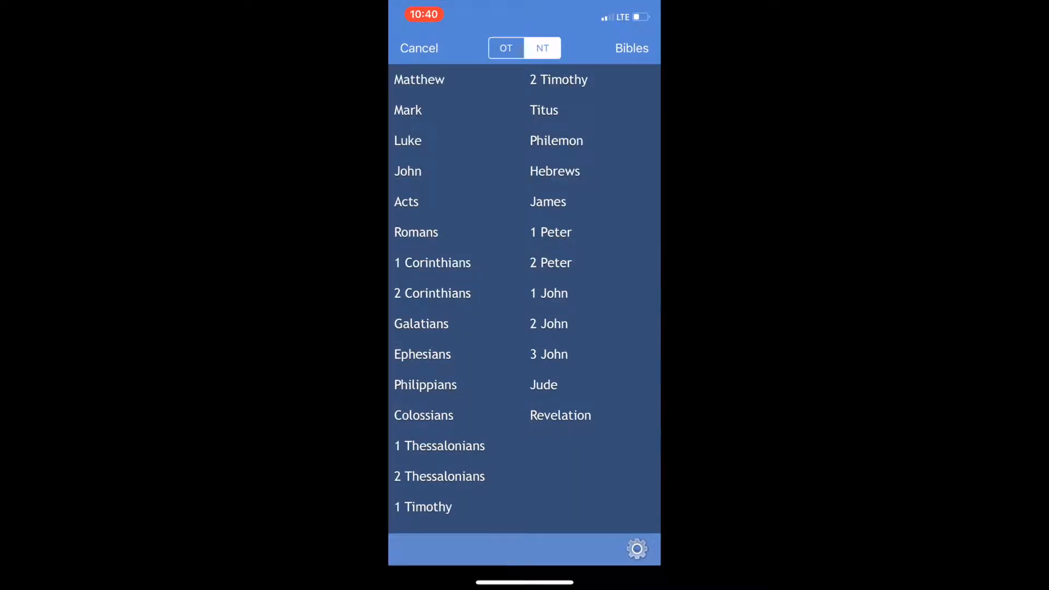
# Choose Acts and scroll through chapter 6 in parallel KJV/RVR60
pyautogui.click(406, 202)
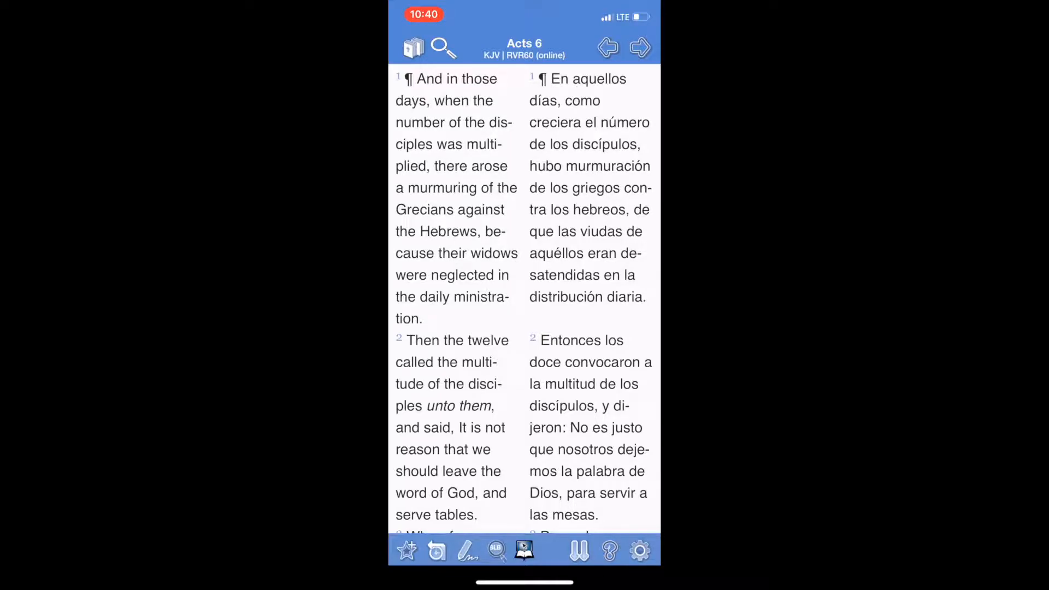
pyautogui.scroll(3)
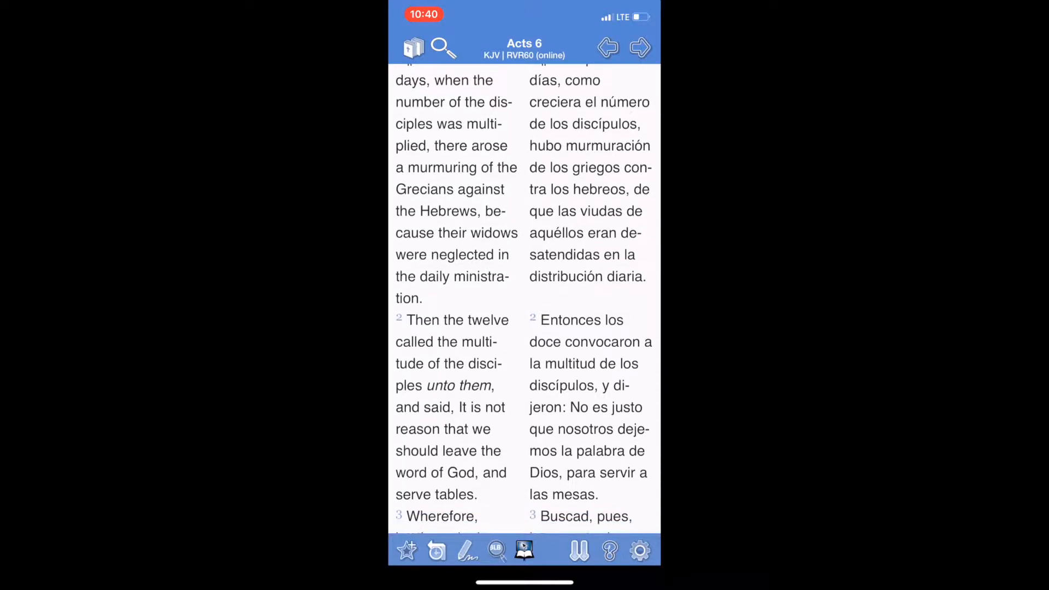
pyautogui.scroll(3)
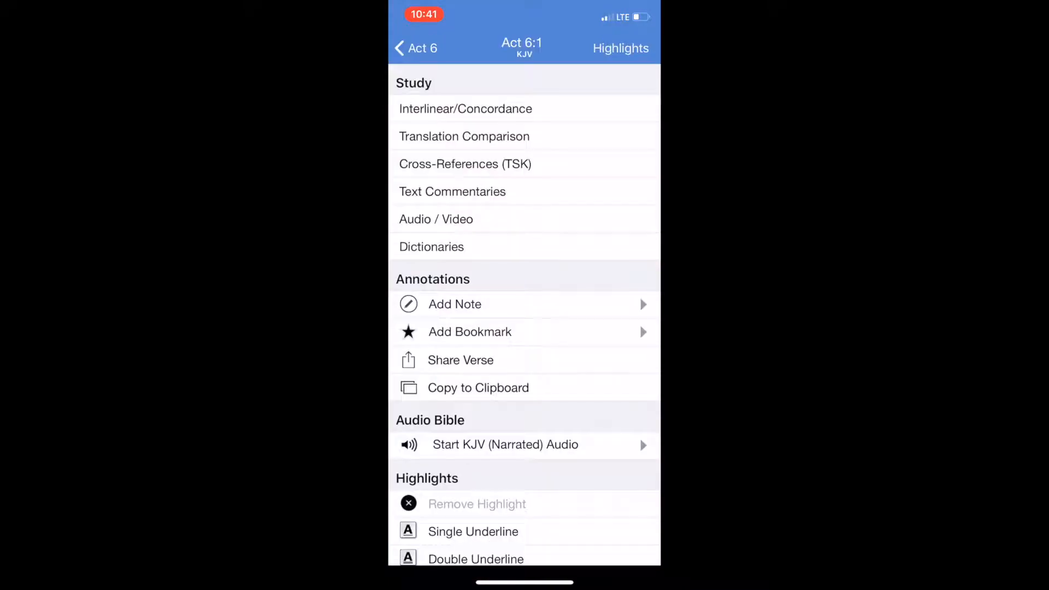
# Open Interlinear/Concordance for Acts 6:1 and scroll the Reverse Interlinear table
pyautogui.click(465, 108)
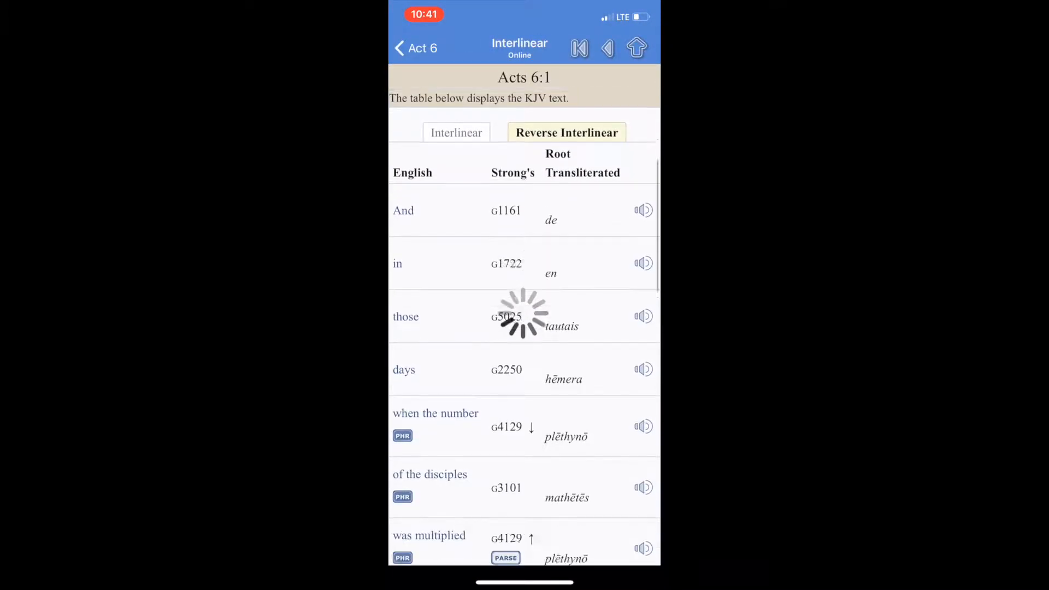
pyautogui.scroll(-3)
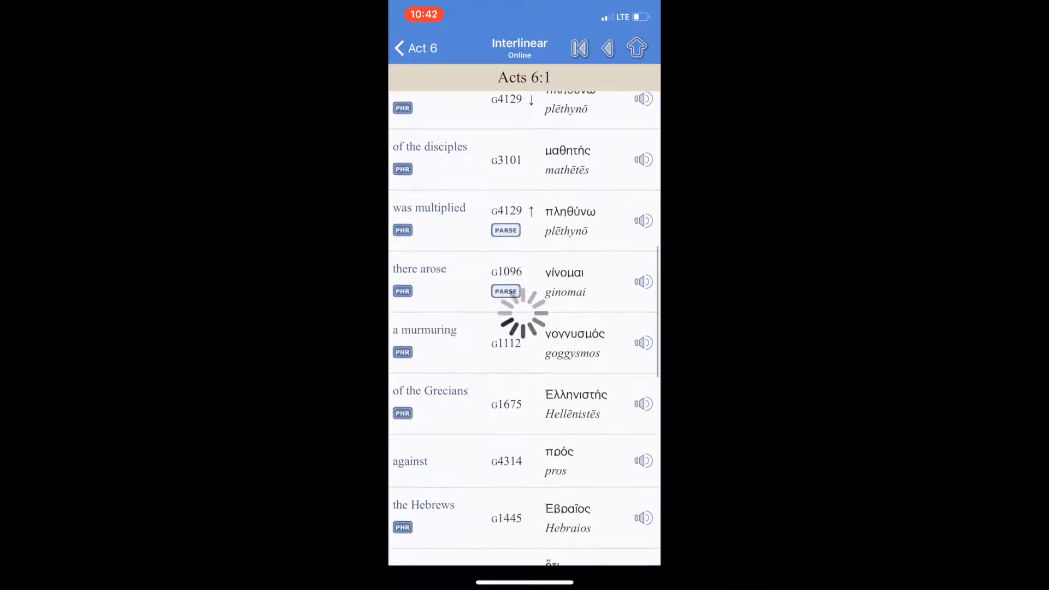
pyautogui.scroll(3)
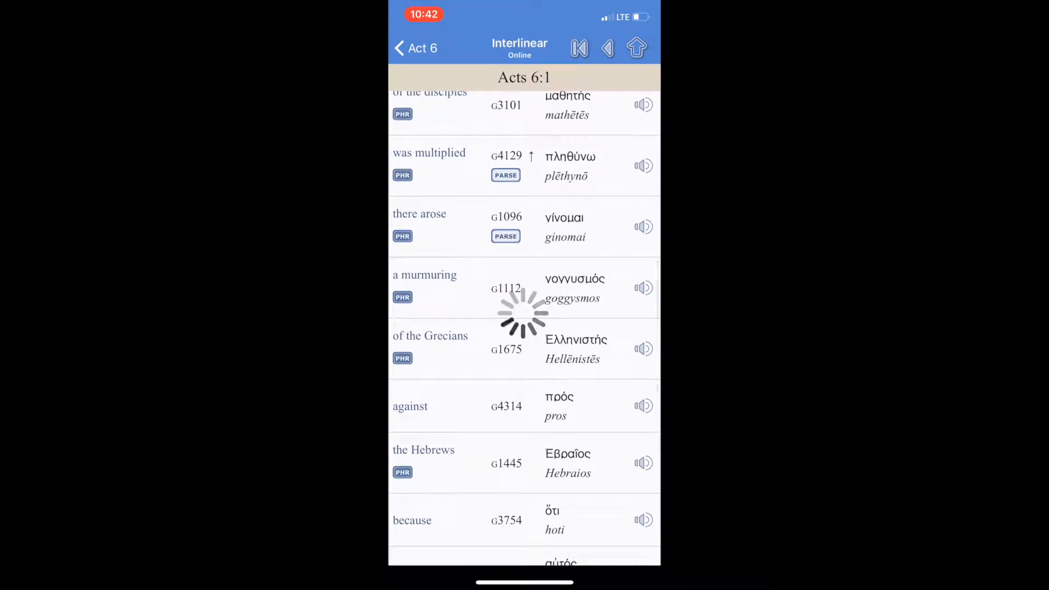
pyautogui.scroll(3)
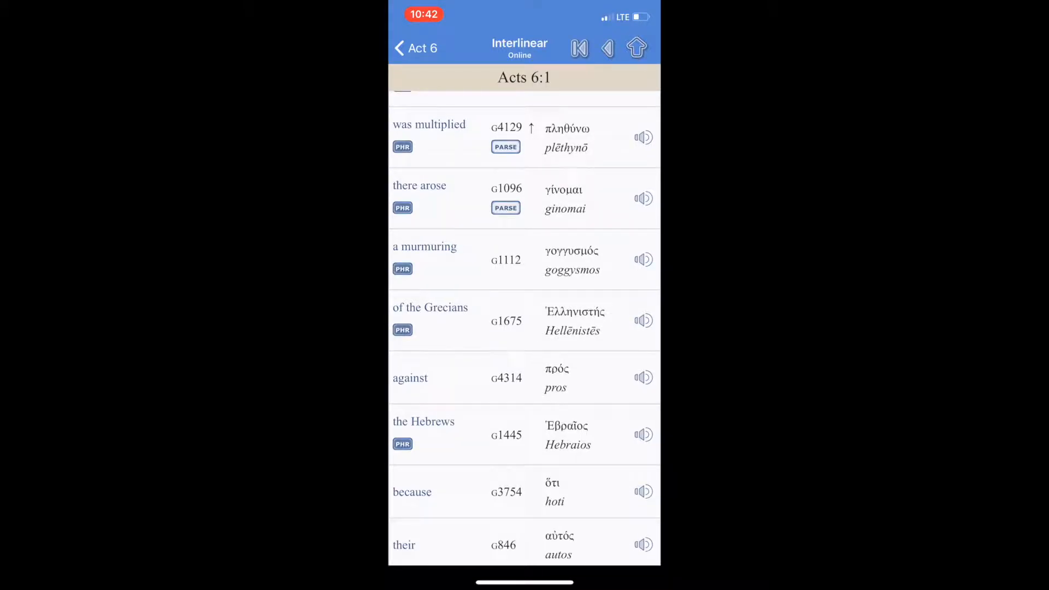
# Open Strong's G1675 (Hellēnistēs) for 'of the Grecians' and scroll its lexicon entry
pyautogui.click(506, 321)
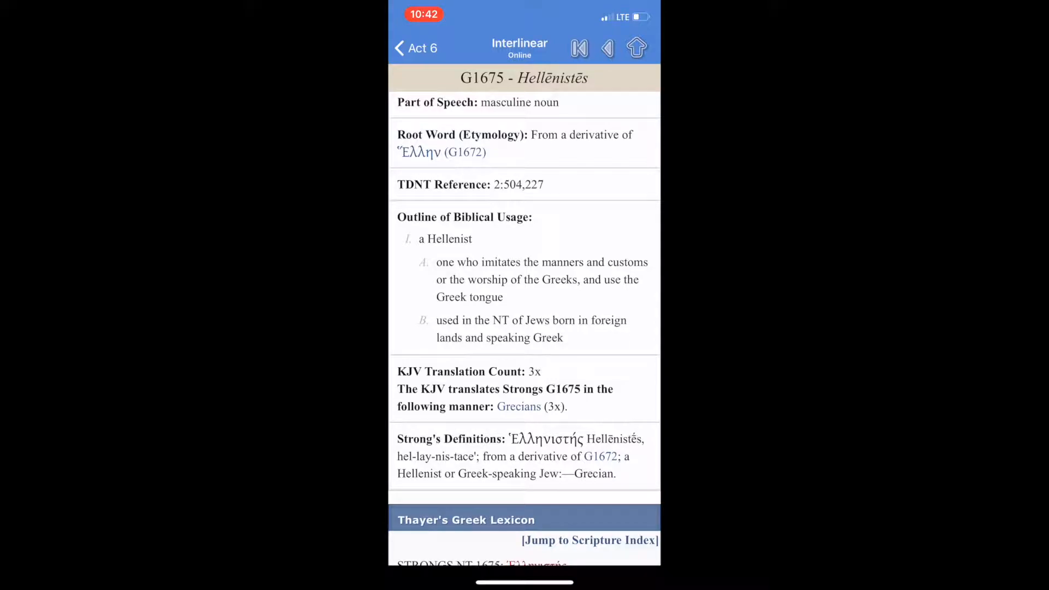
pyautogui.scroll(-3)
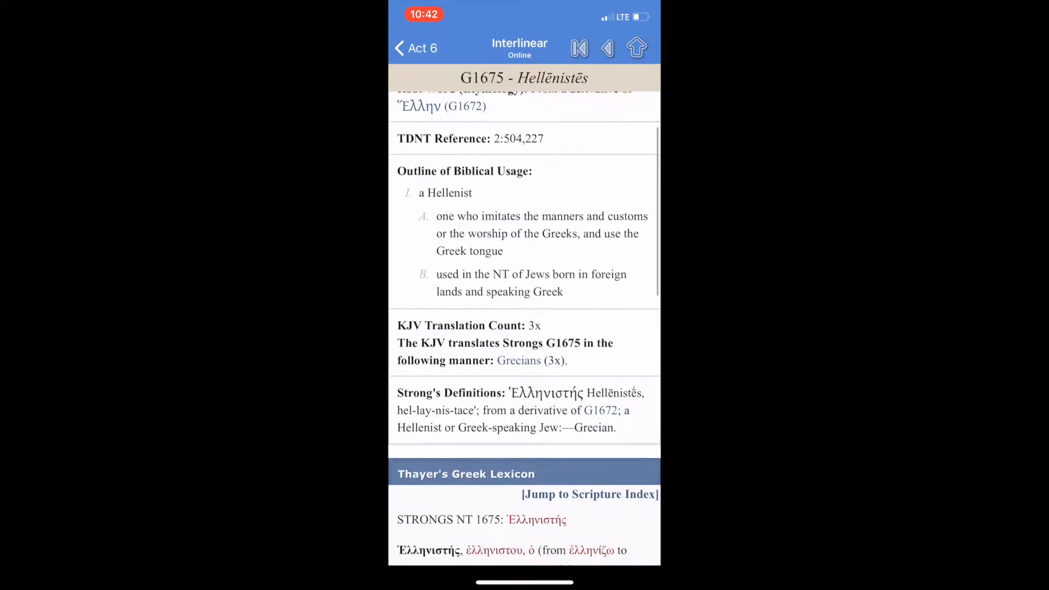
pyautogui.scroll(3)
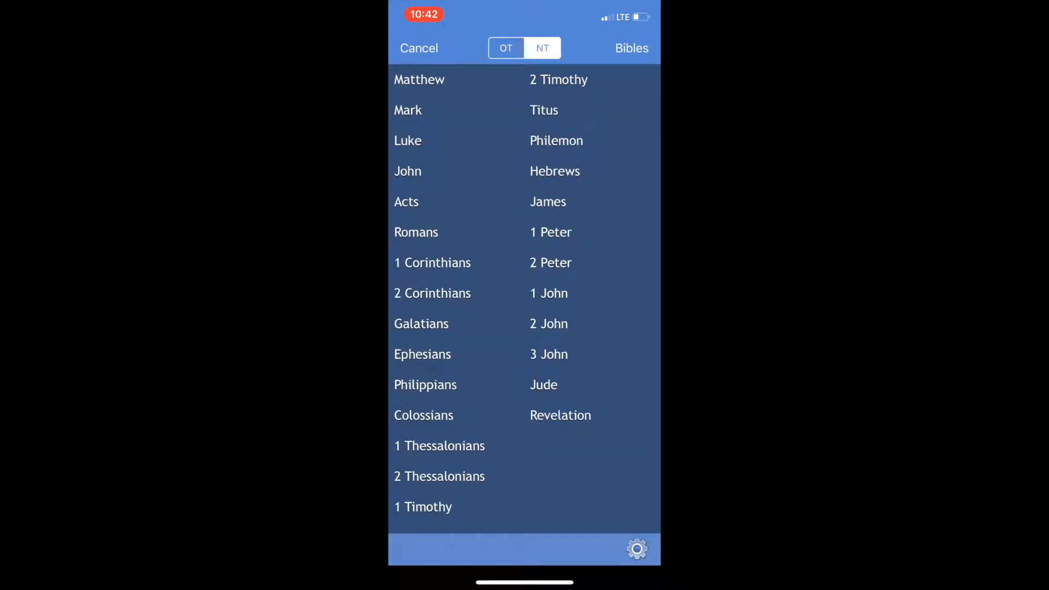
# Open John 7 in parallel KJV/RVR60 and scroll through to verse 35
pyautogui.click(407, 171)
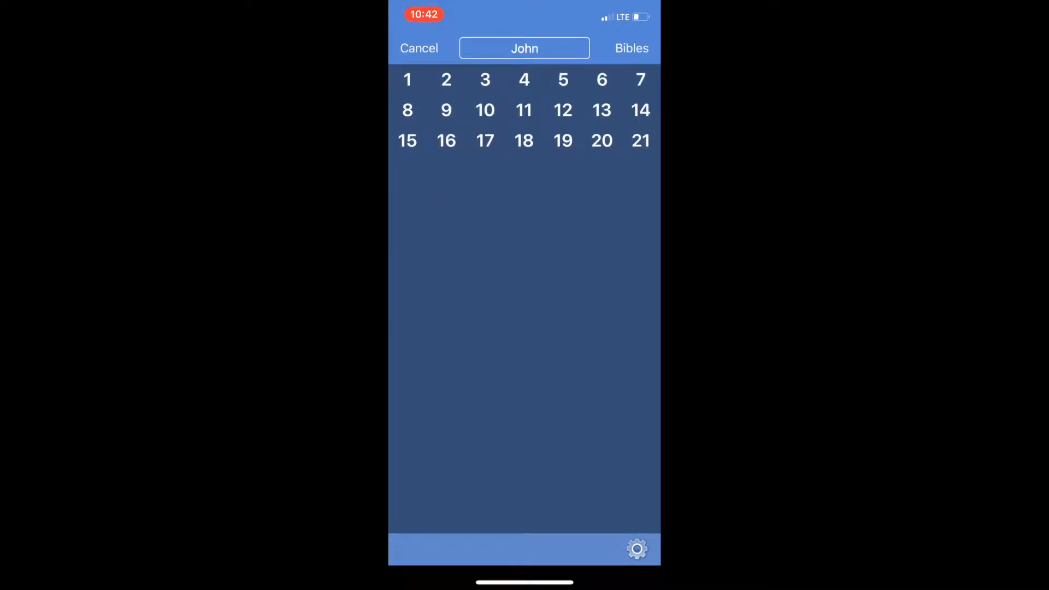
pyautogui.click(639, 79)
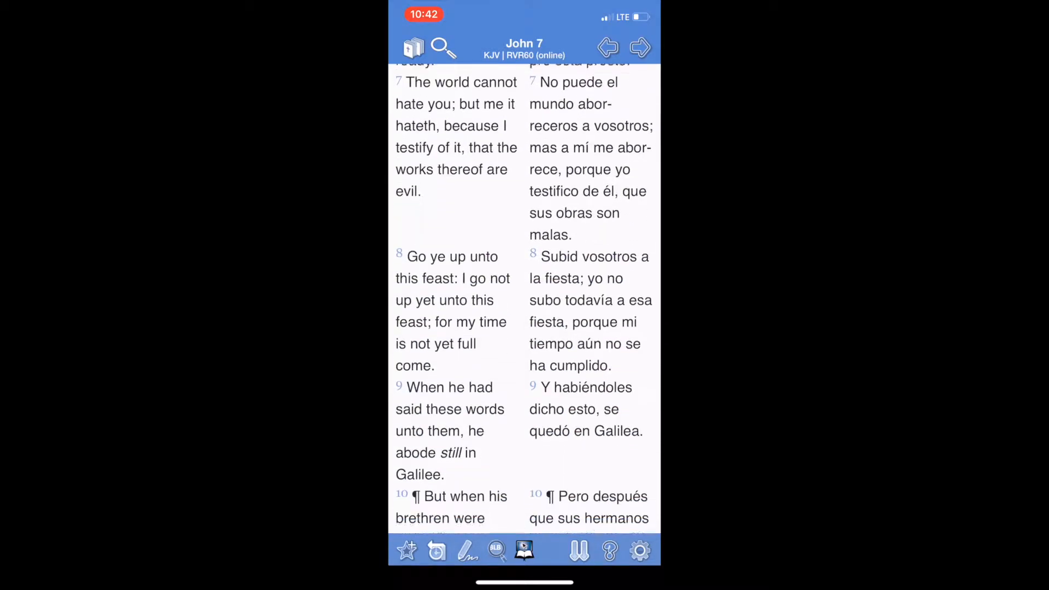
pyautogui.scroll(-3)
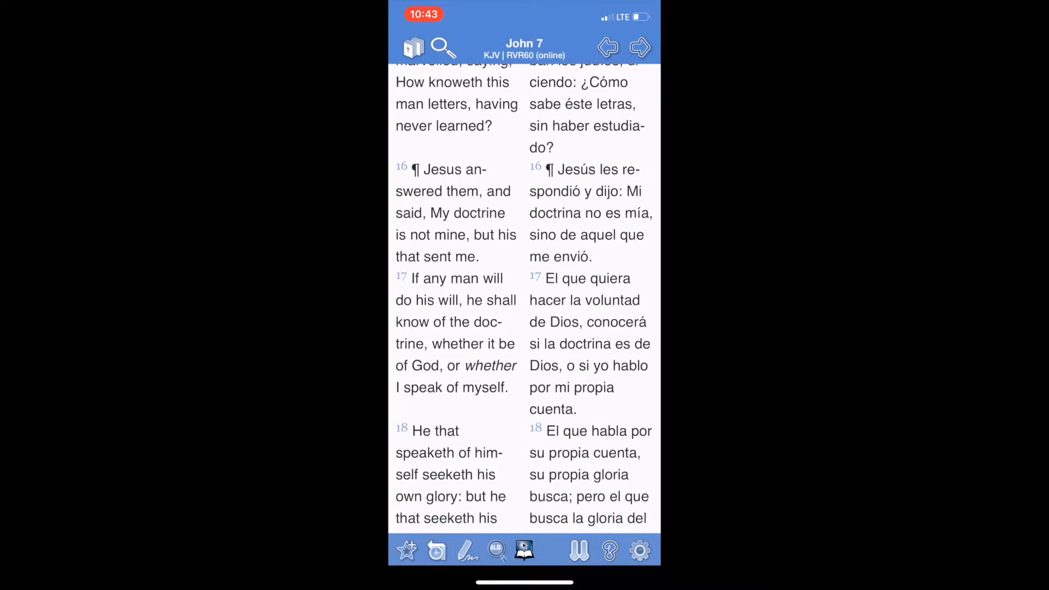
pyautogui.scroll(-3)
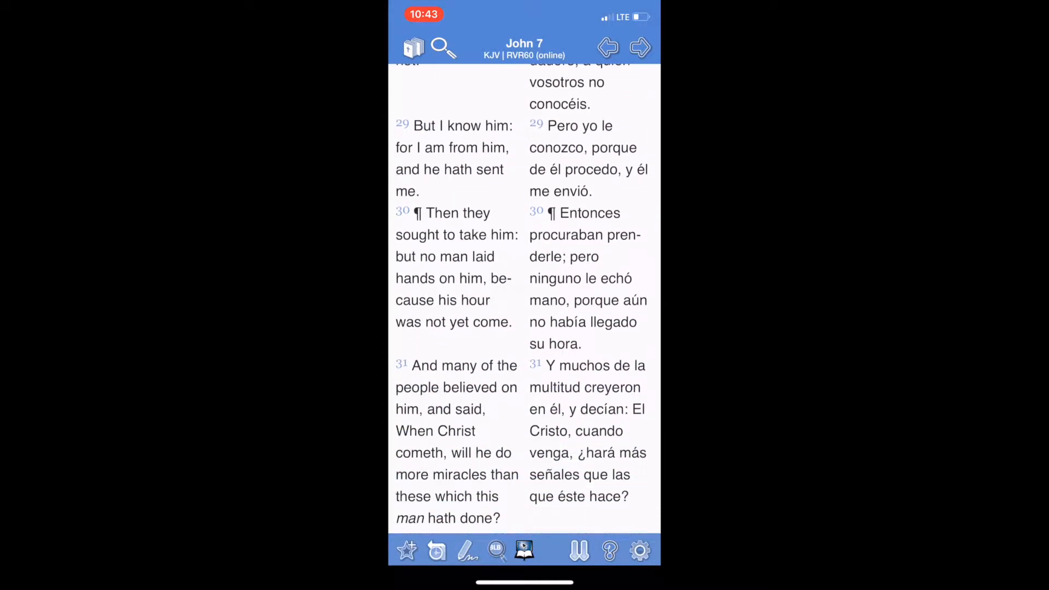
pyautogui.scroll(-3)
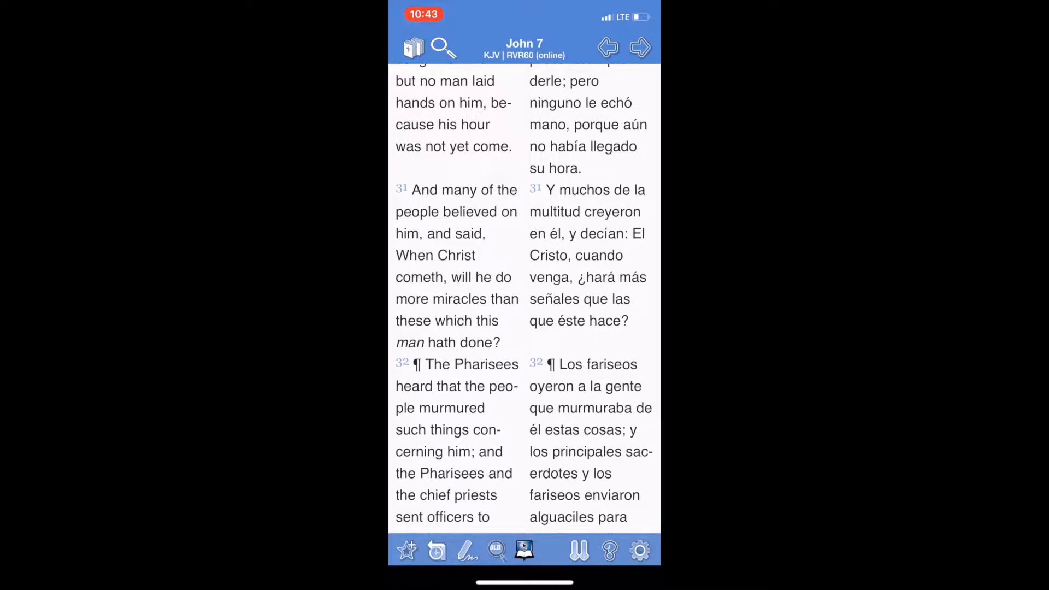
pyautogui.scroll(3)
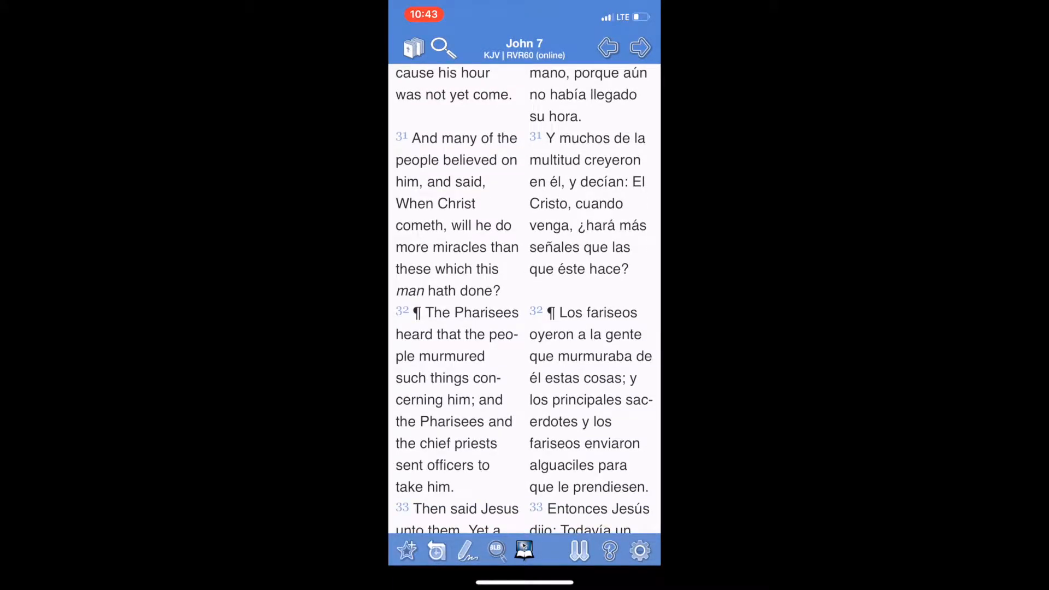
pyautogui.scroll(-3)
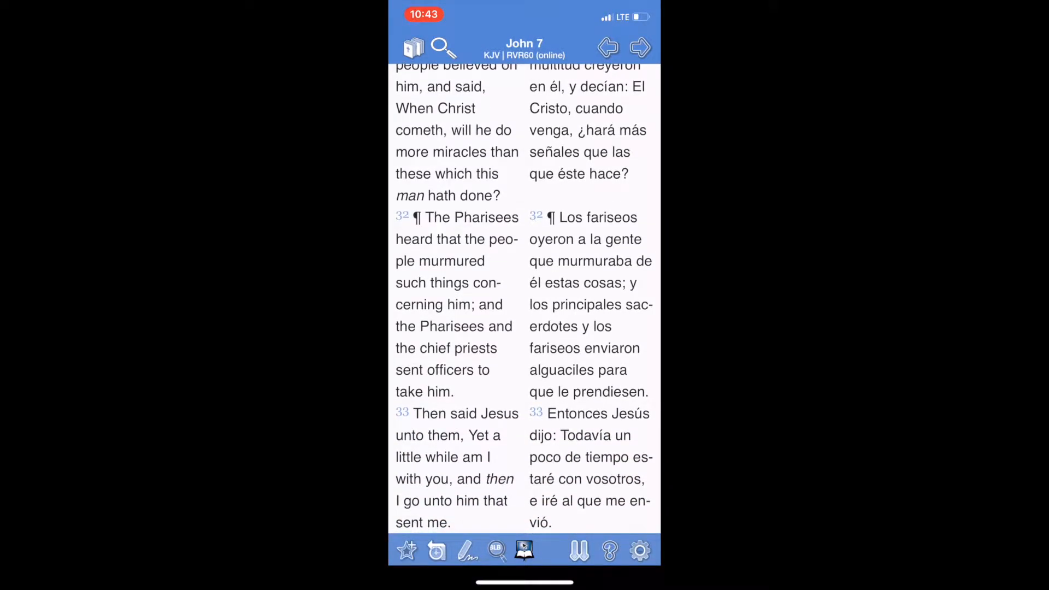
pyautogui.scroll(3)
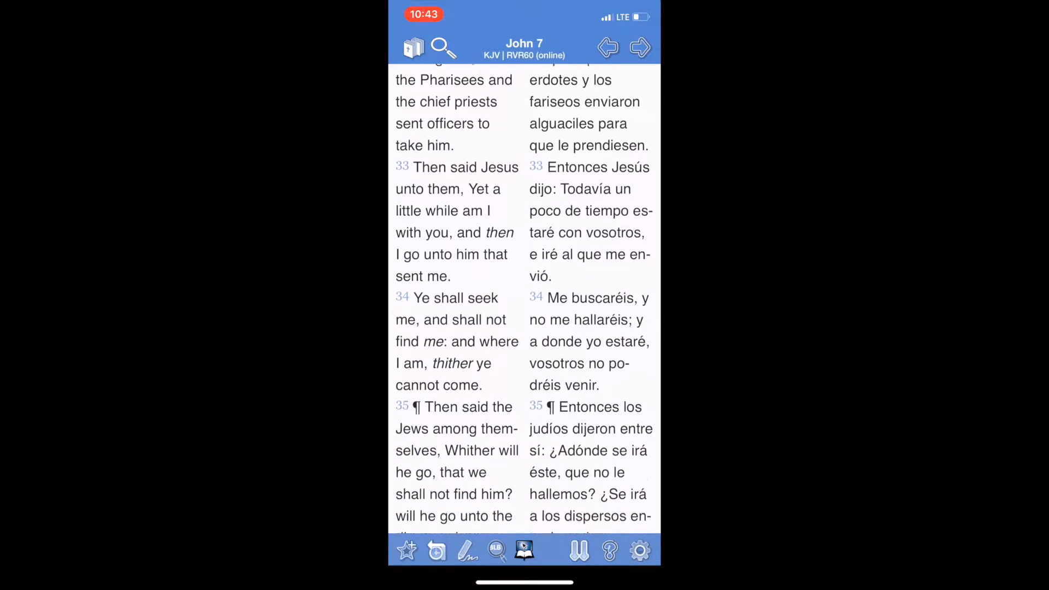
pyautogui.scroll(-3)
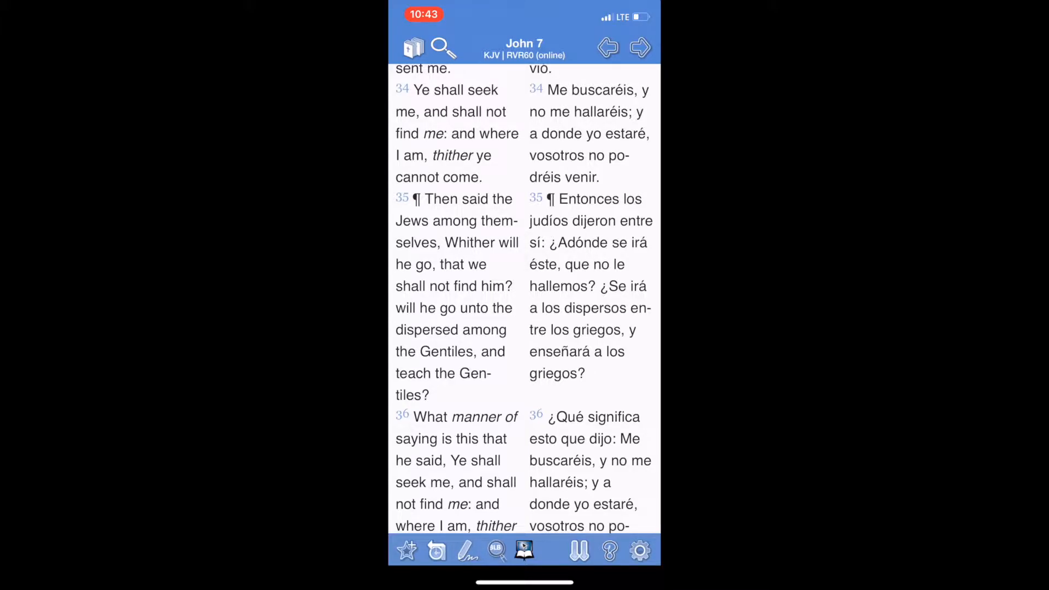
pyautogui.scroll(3)
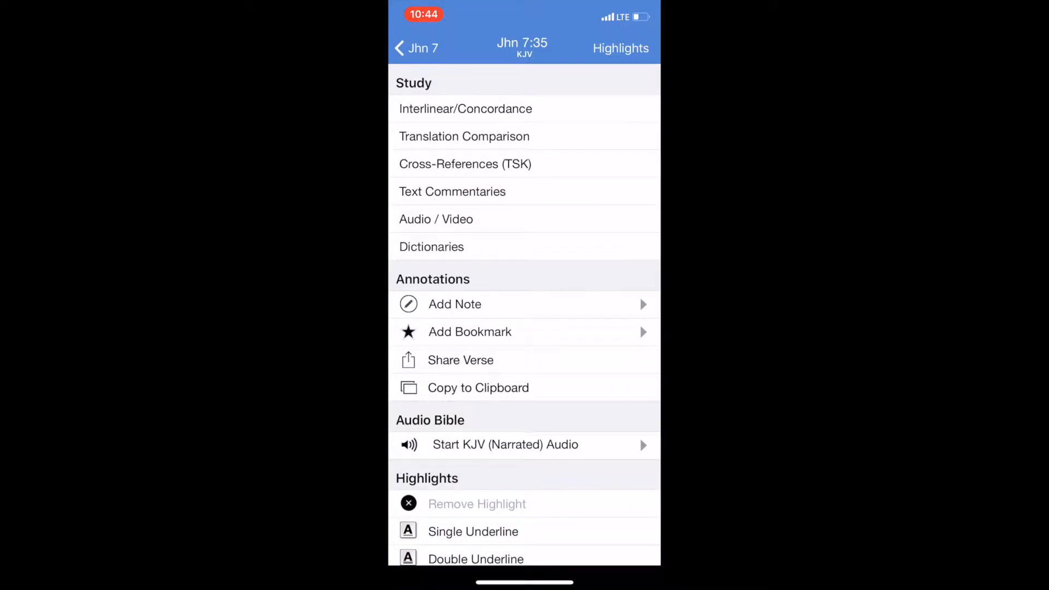
# Read John 7:35's interlinear entry G1290 diaspora for 'dispersed', then return to John 7
pyautogui.click(465, 108)
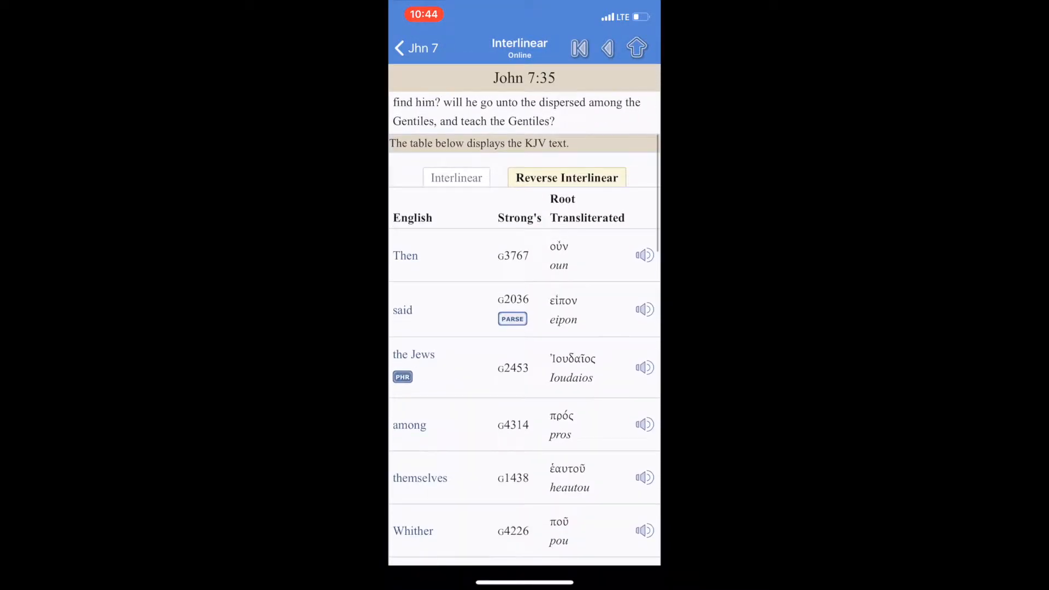
pyautogui.scroll(-3)
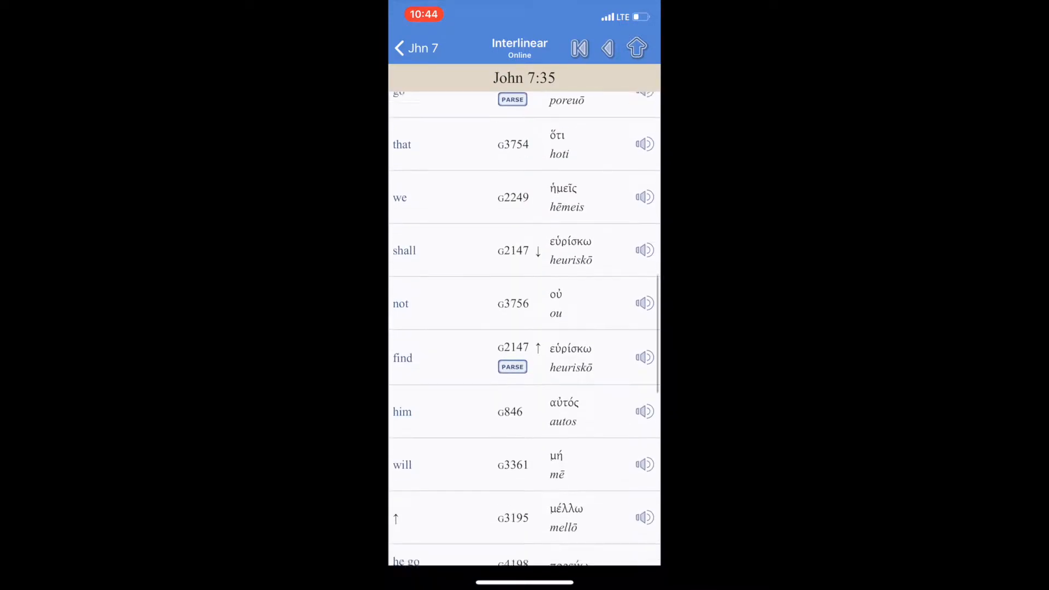
pyautogui.scroll(-3)
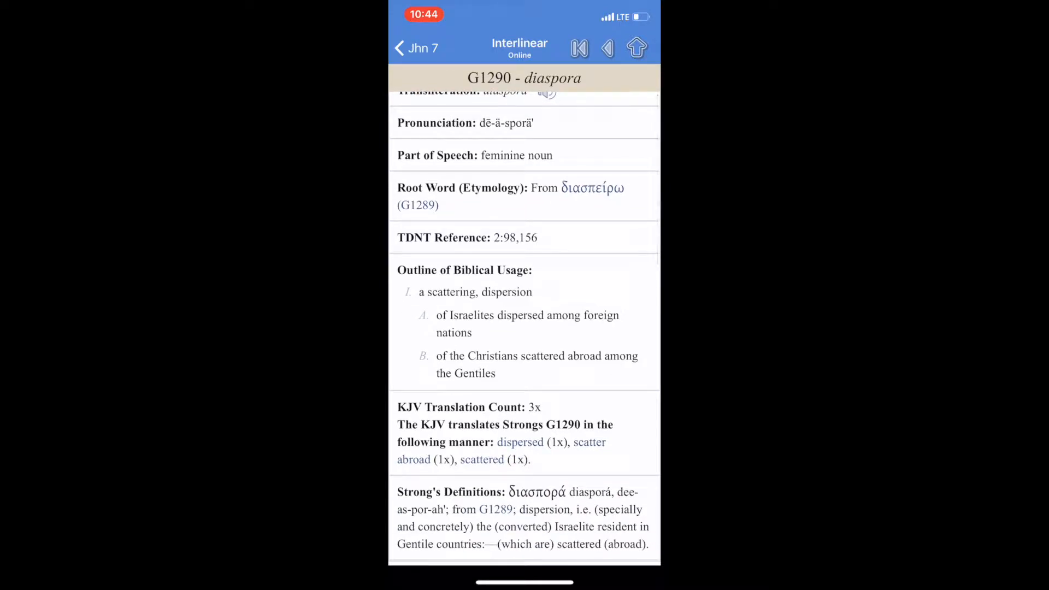
pyautogui.scroll(-3)
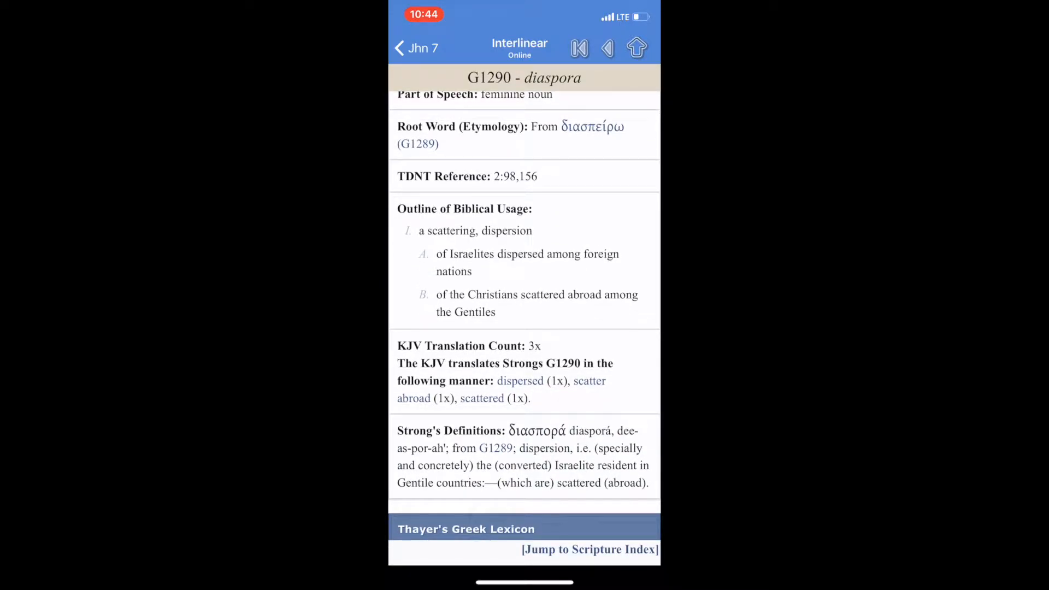
pyautogui.click(399, 48)
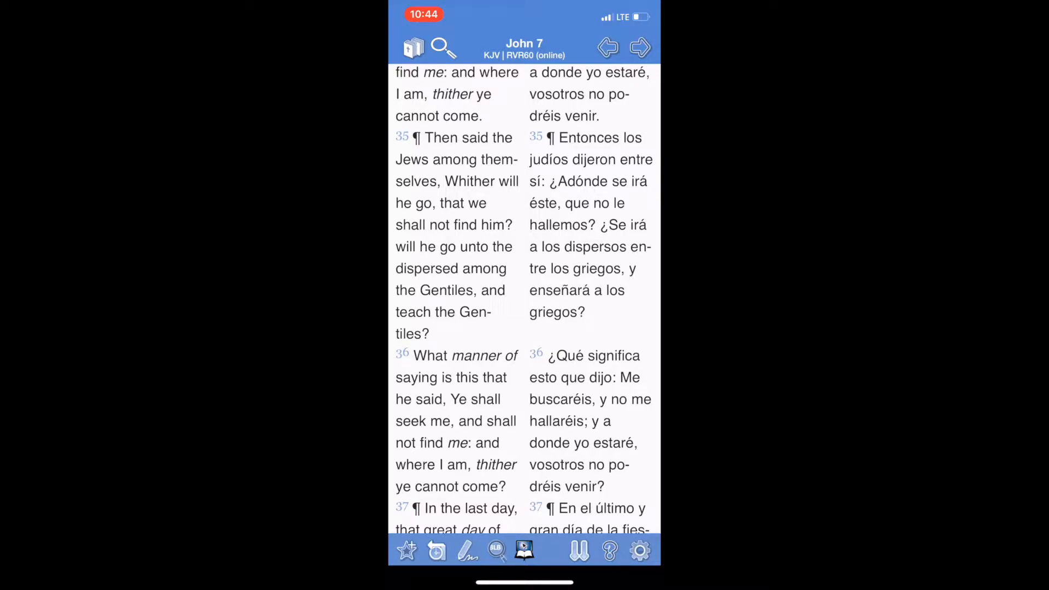
# Scroll up in John 7 while returning to the New Testament book list
pyautogui.scroll(3)
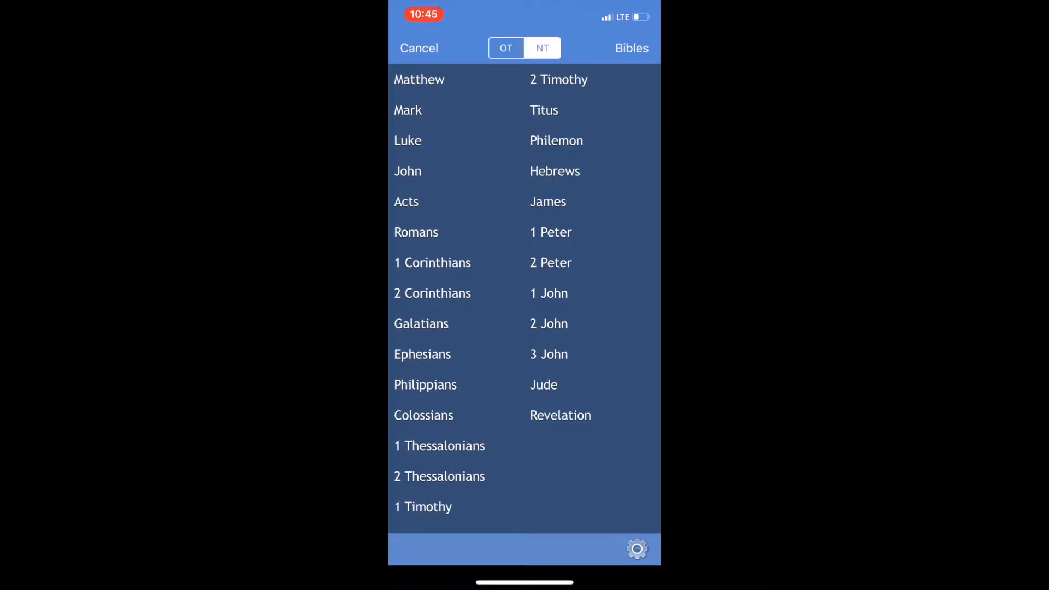
# Open Luke 1 in parallel KJV and RVR60 columns
pyautogui.click(407, 140)
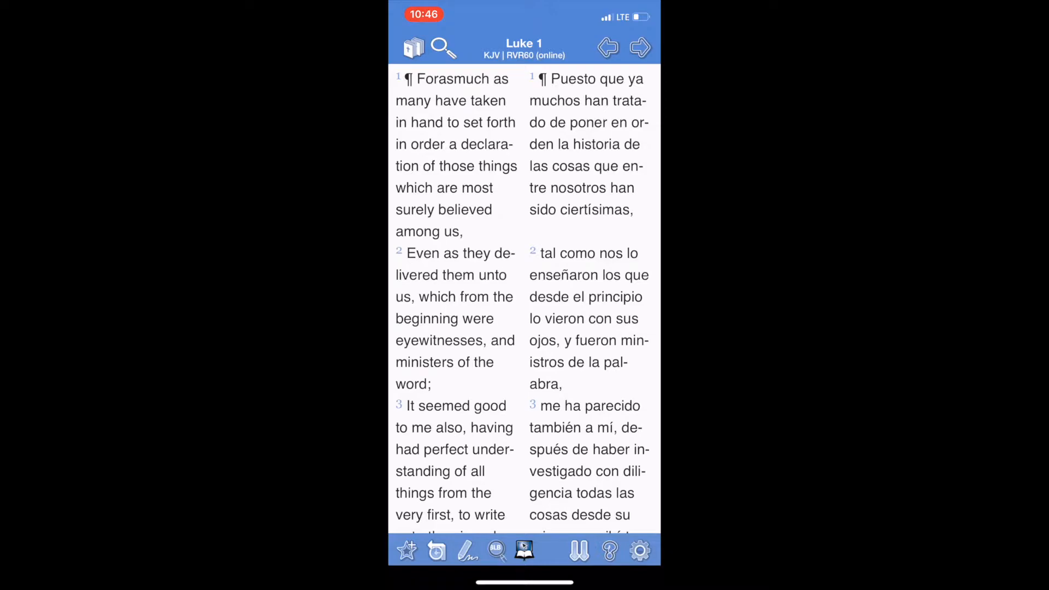
pyautogui.scroll(3)
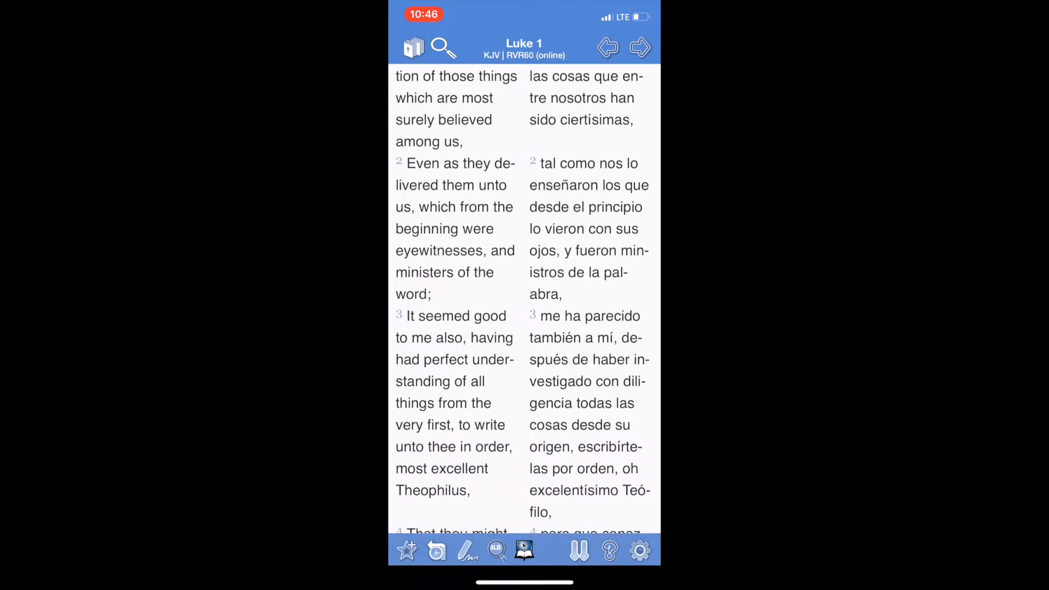
pyautogui.scroll(-3)
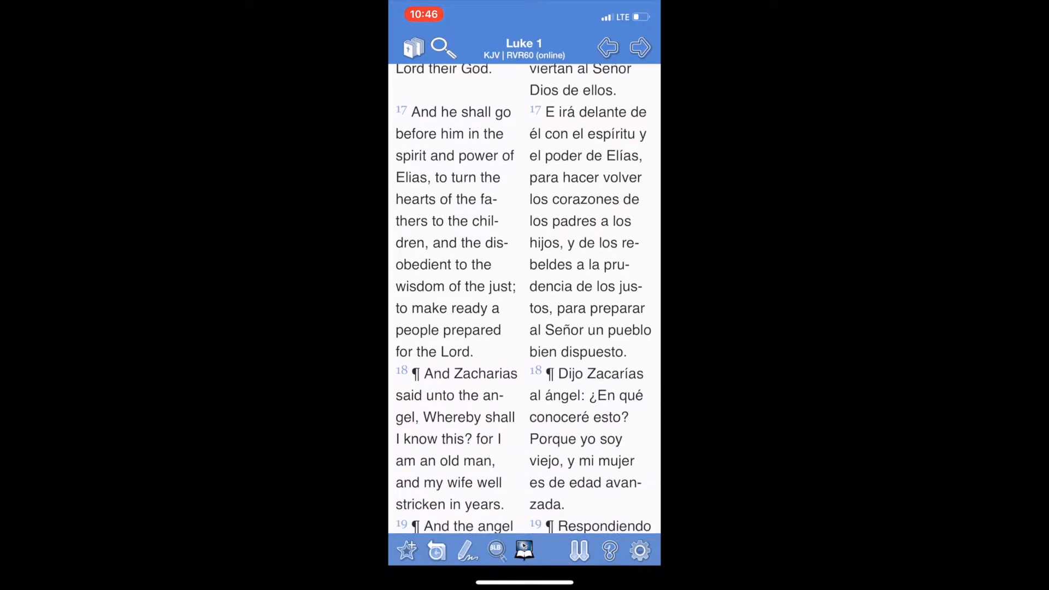
pyautogui.scroll(3)
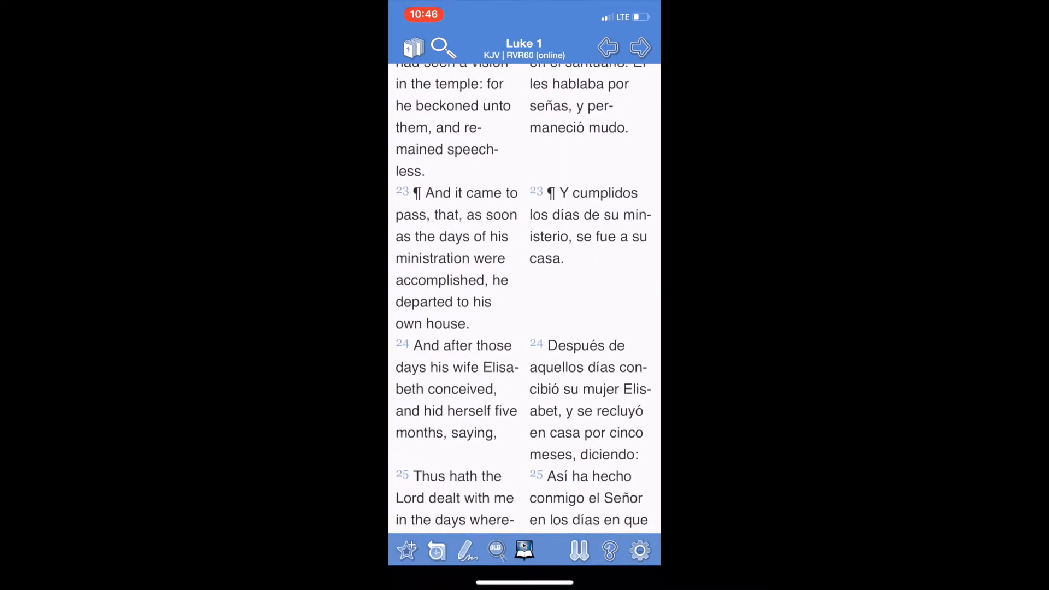
pyautogui.scroll(-3)
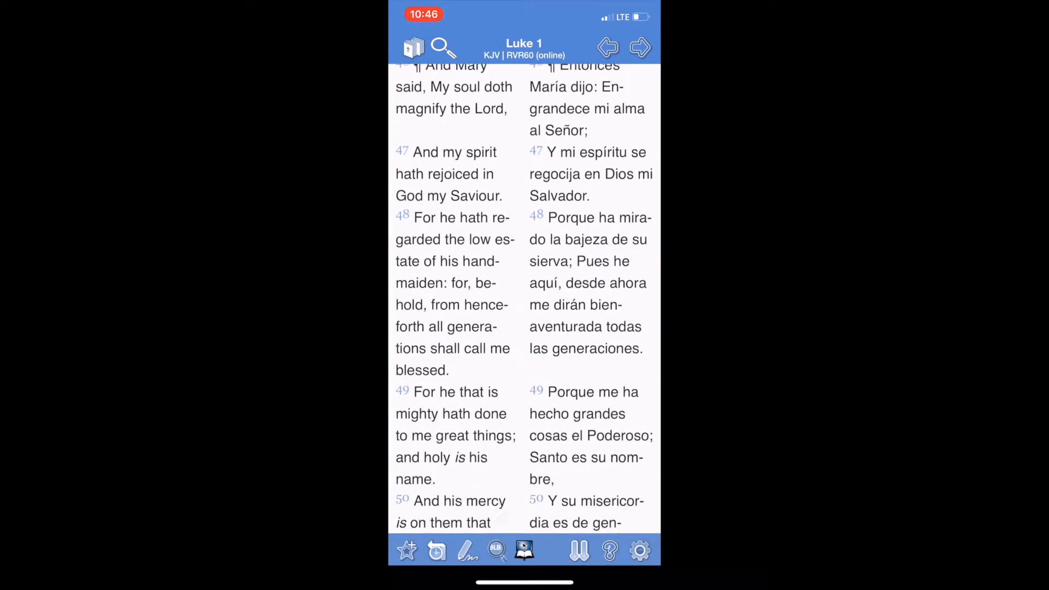
pyautogui.scroll(-3)
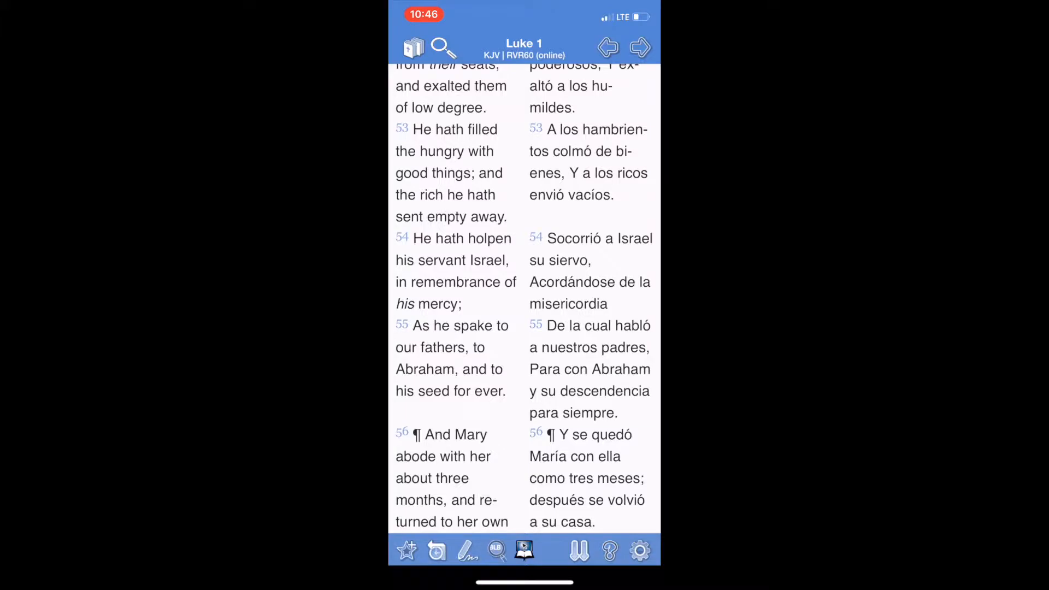
pyautogui.scroll(3)
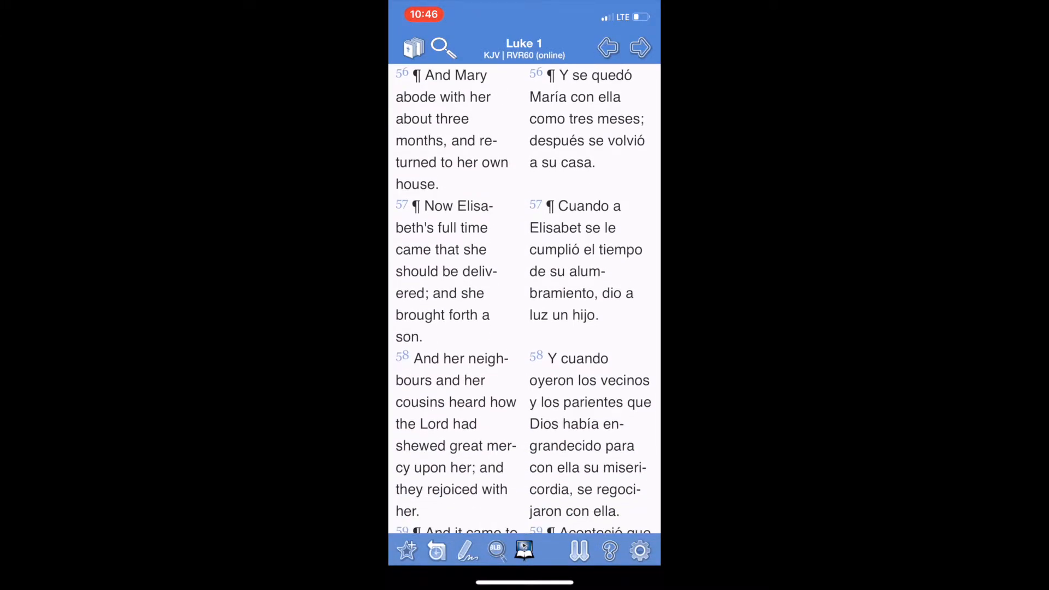
pyautogui.scroll(3)
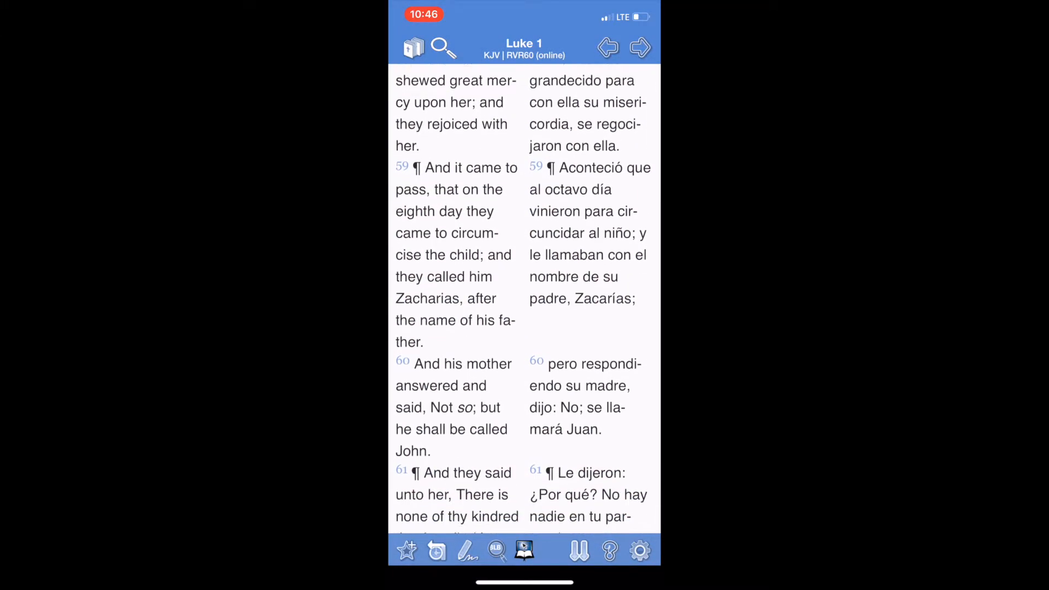
pyautogui.scroll(3)
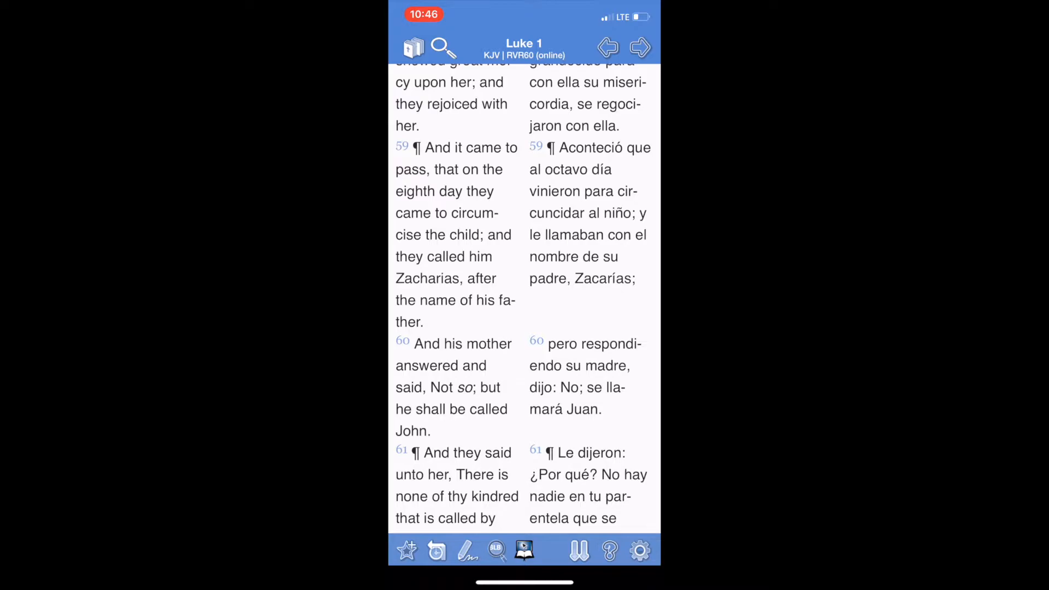
# Scroll to Luke 1:68 and view its Greek interlinear breakdown
pyautogui.scroll(3)
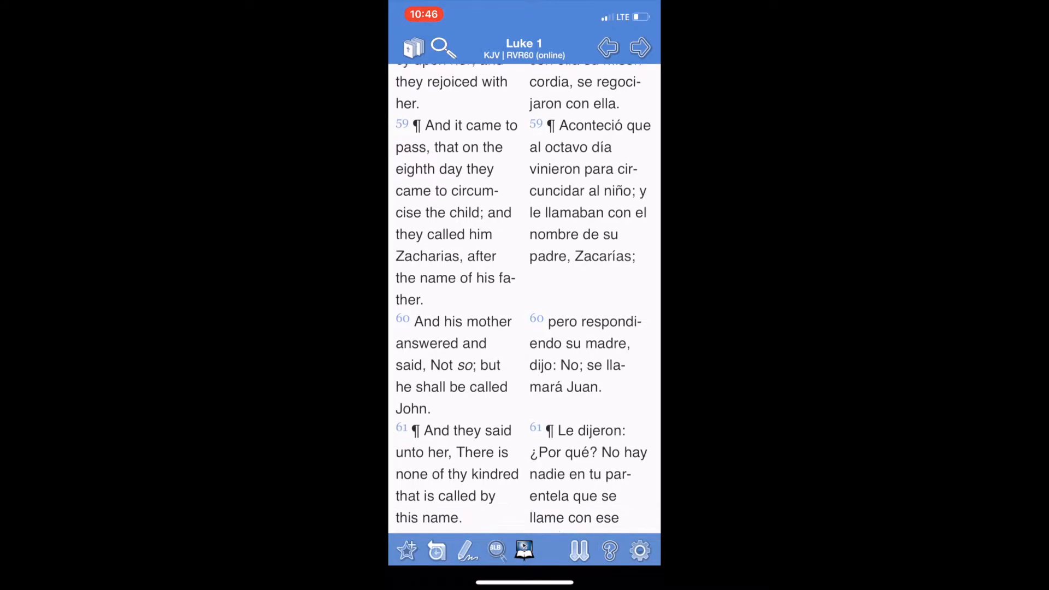
pyautogui.scroll(3)
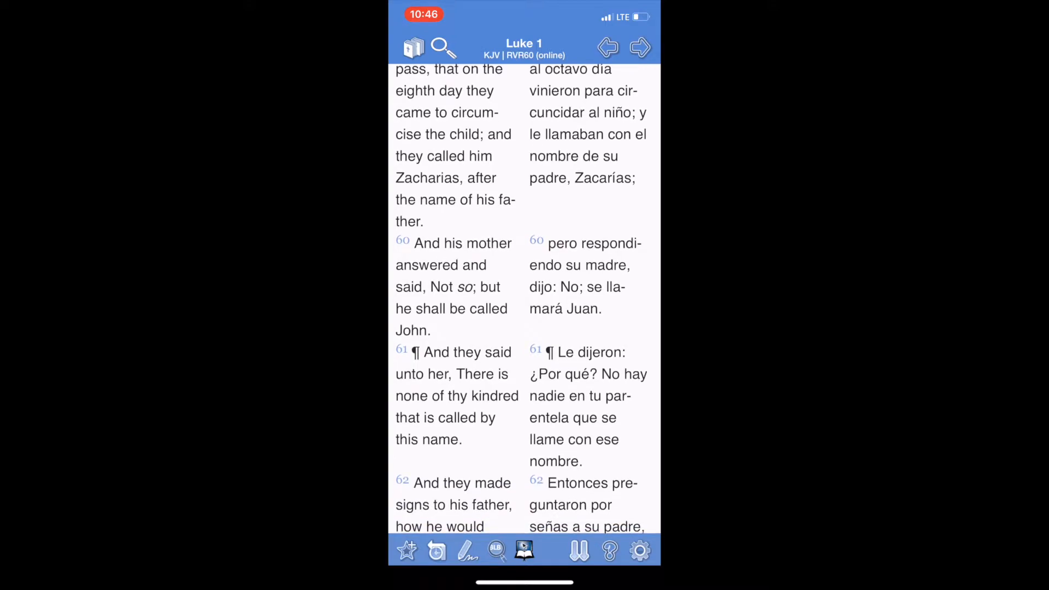
pyautogui.scroll(3)
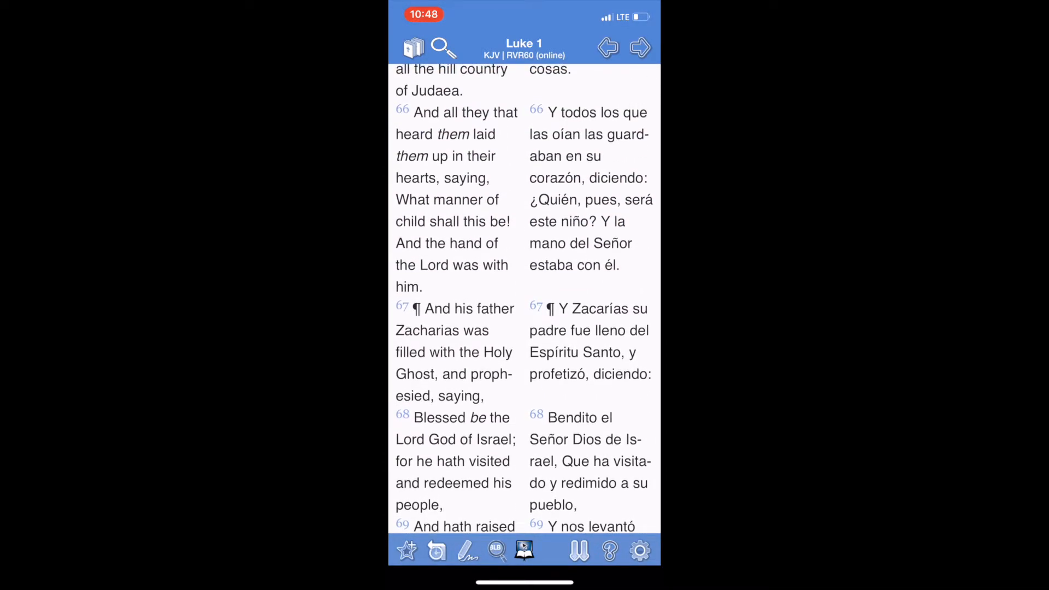
pyautogui.scroll(3)
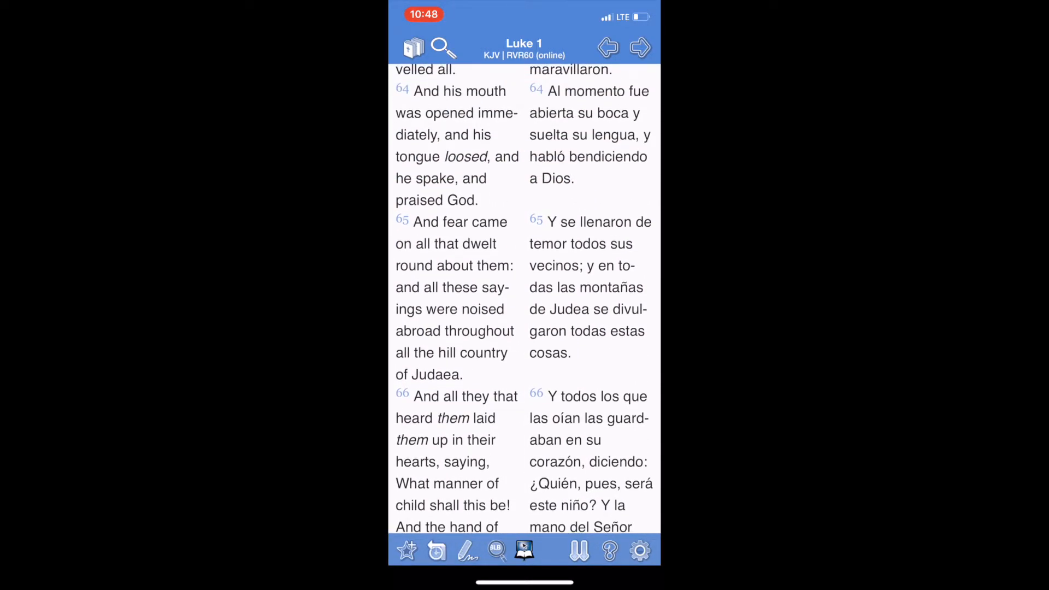
pyautogui.scroll(3)
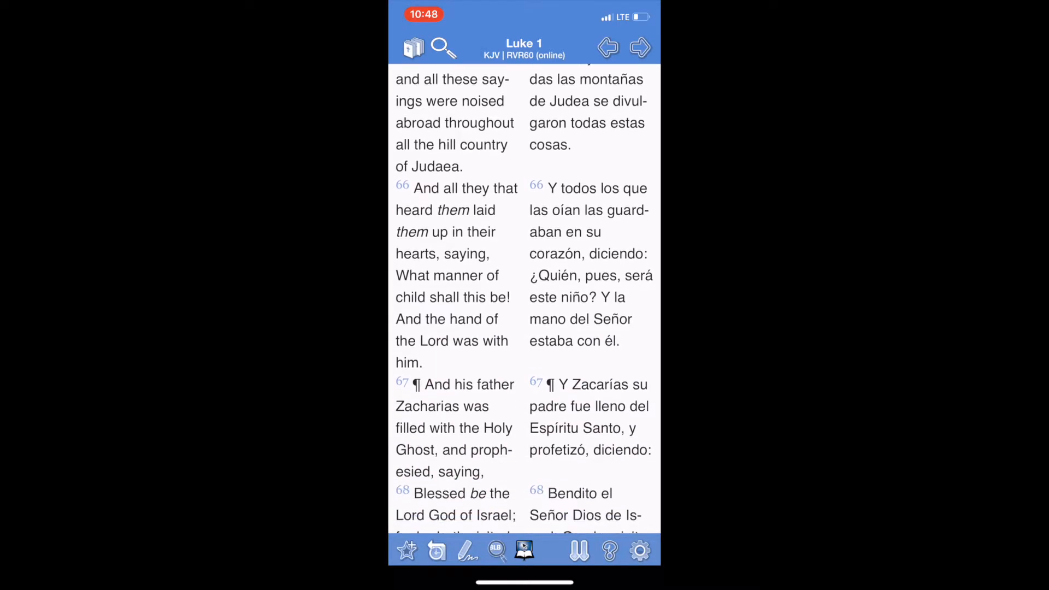
pyautogui.scroll(3)
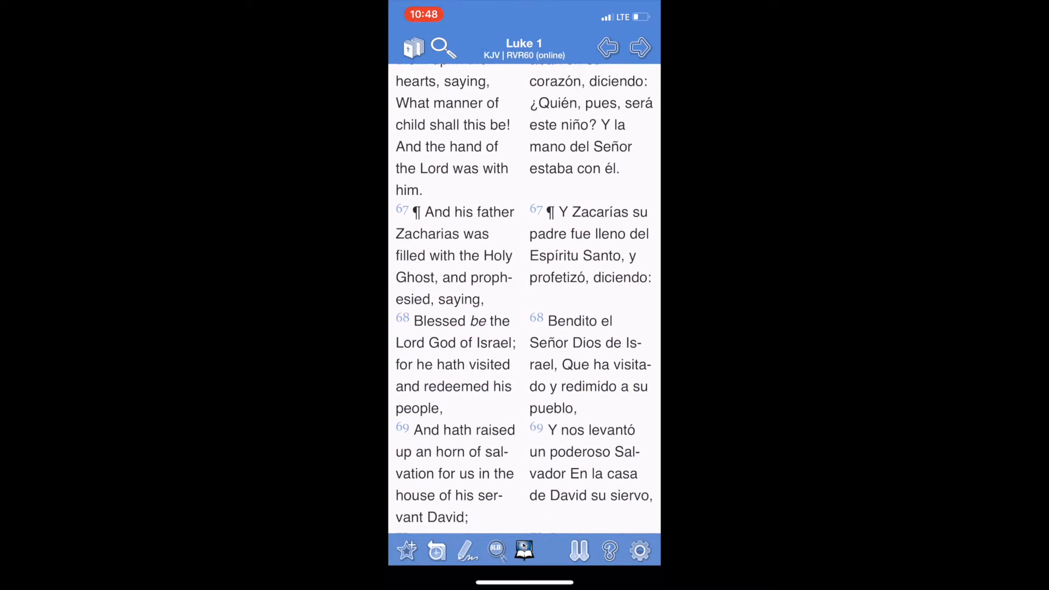
pyautogui.scroll(3)
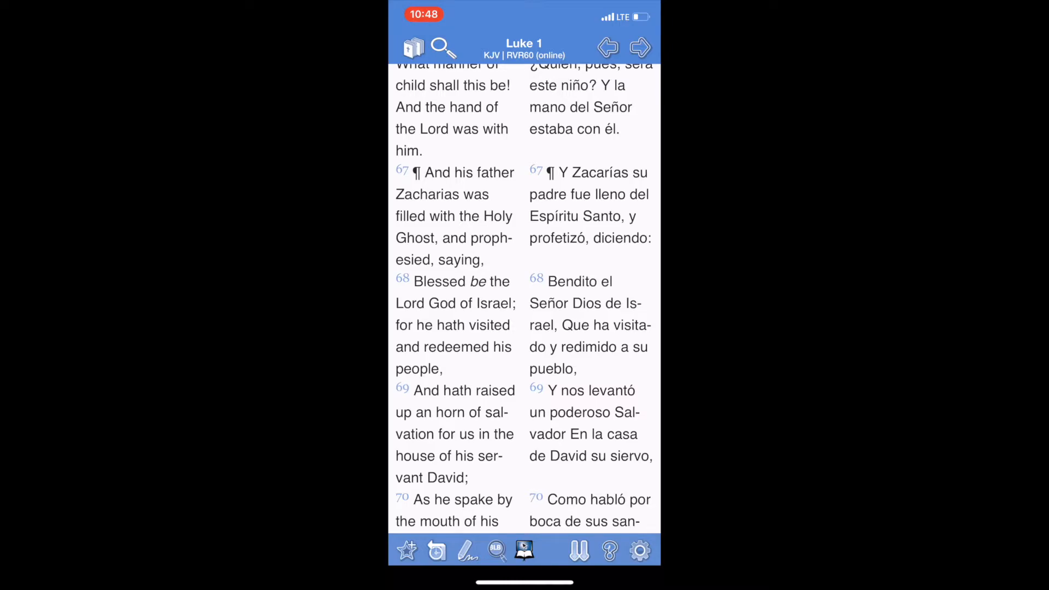
pyautogui.scroll(3)
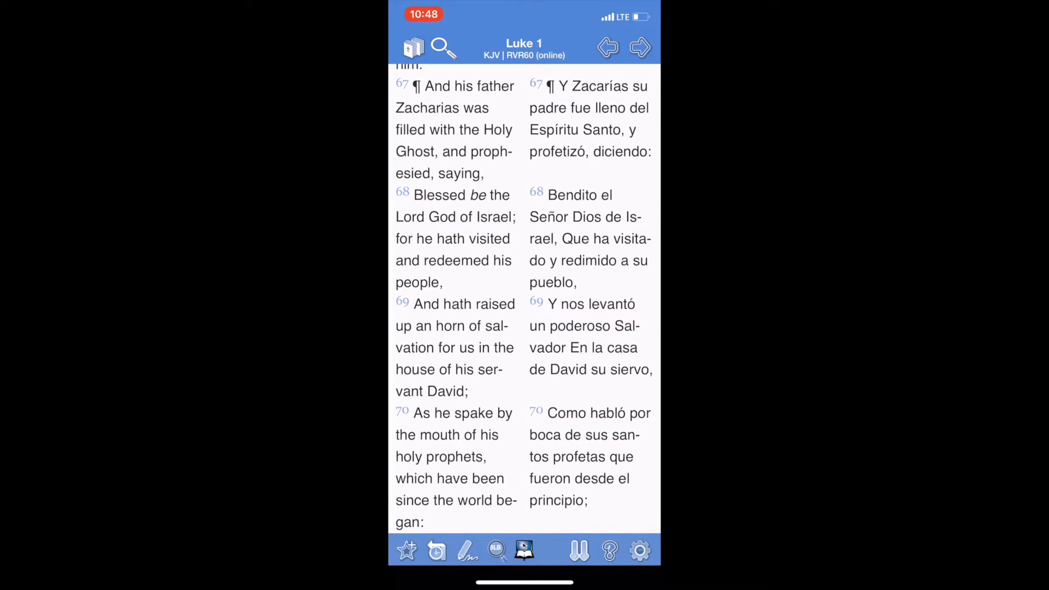
pyautogui.scroll(3)
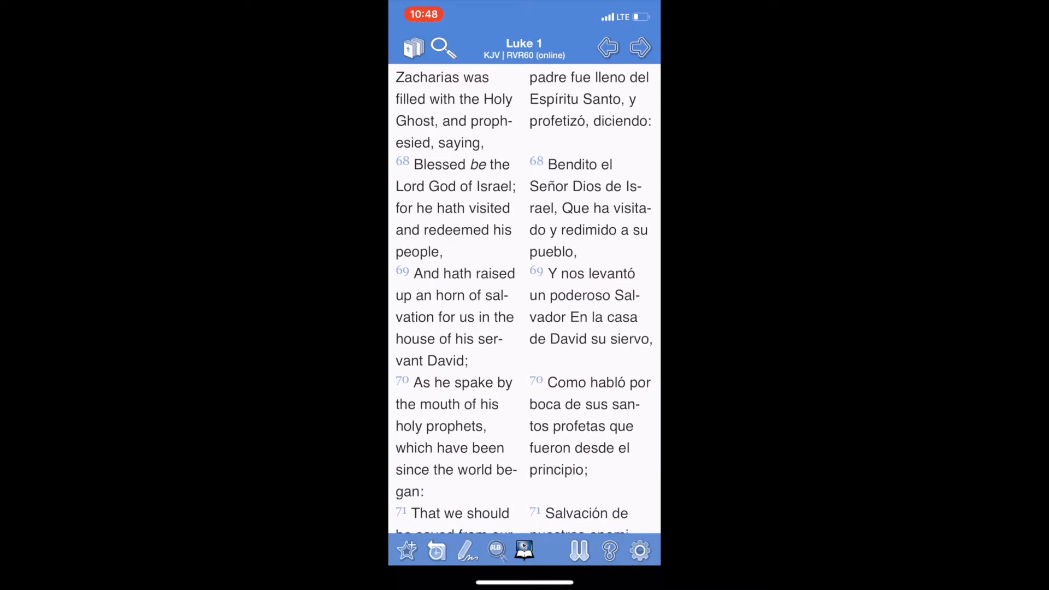
pyautogui.scroll(3)
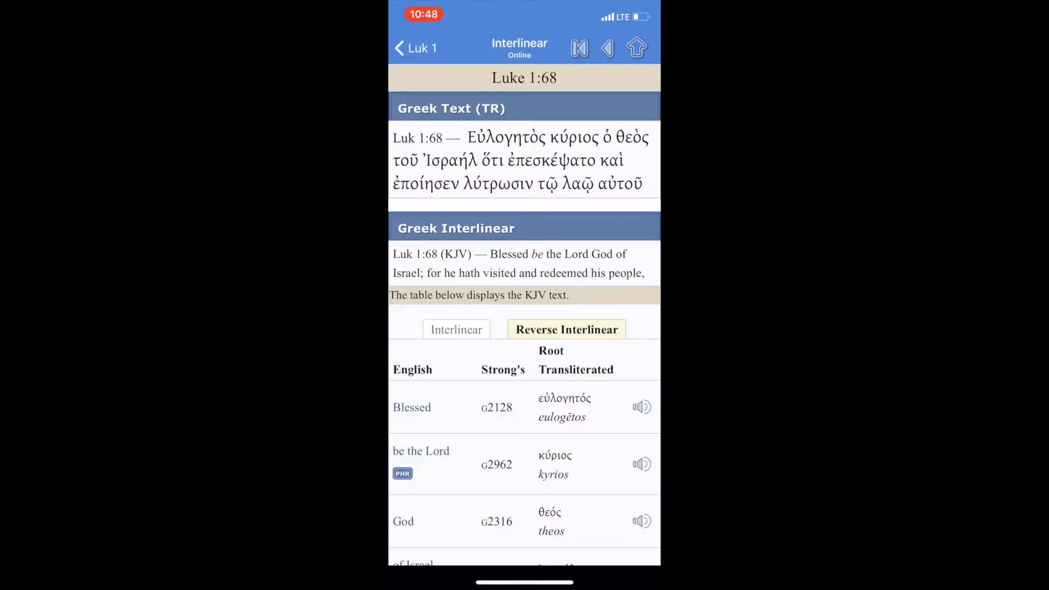
# Read Strong's G3085 lytrōsis for 'redeemed' in Luke 1:68, then return to Luke 1
pyautogui.scroll(-3)
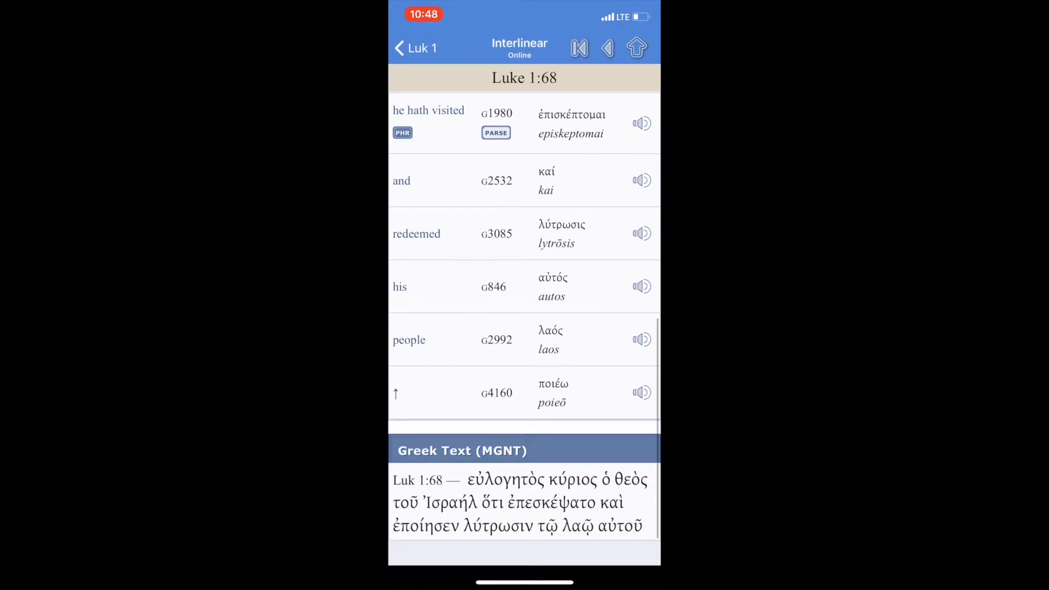
pyautogui.click(497, 234)
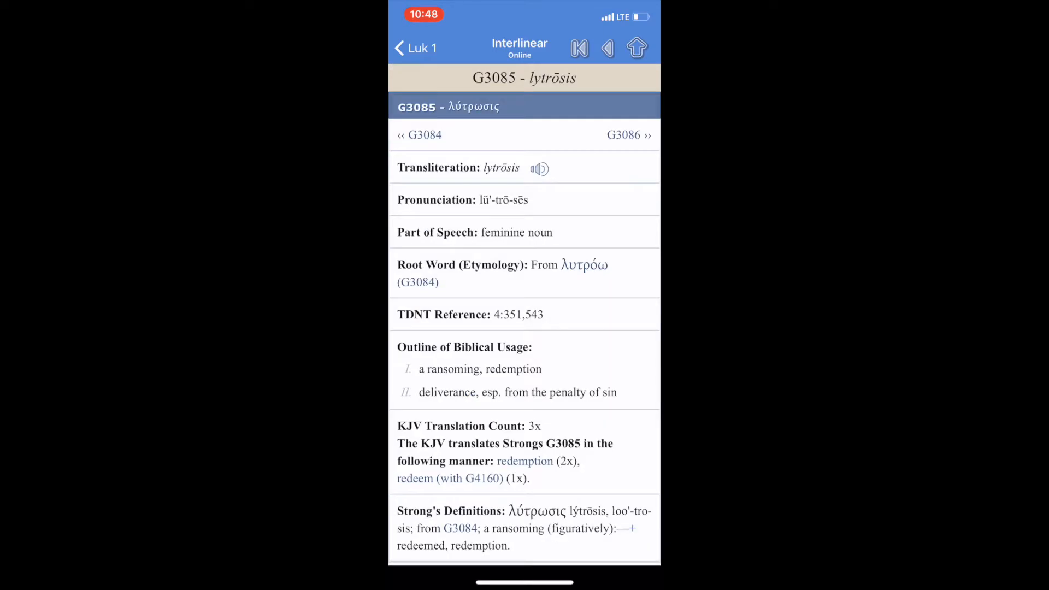
pyautogui.scroll(3)
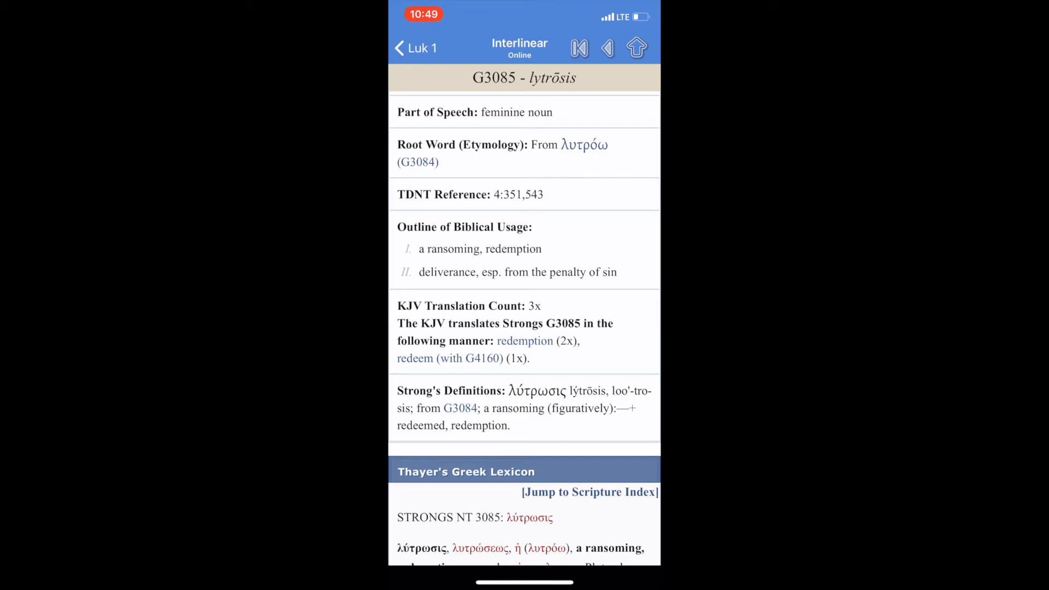
pyautogui.click(416, 48)
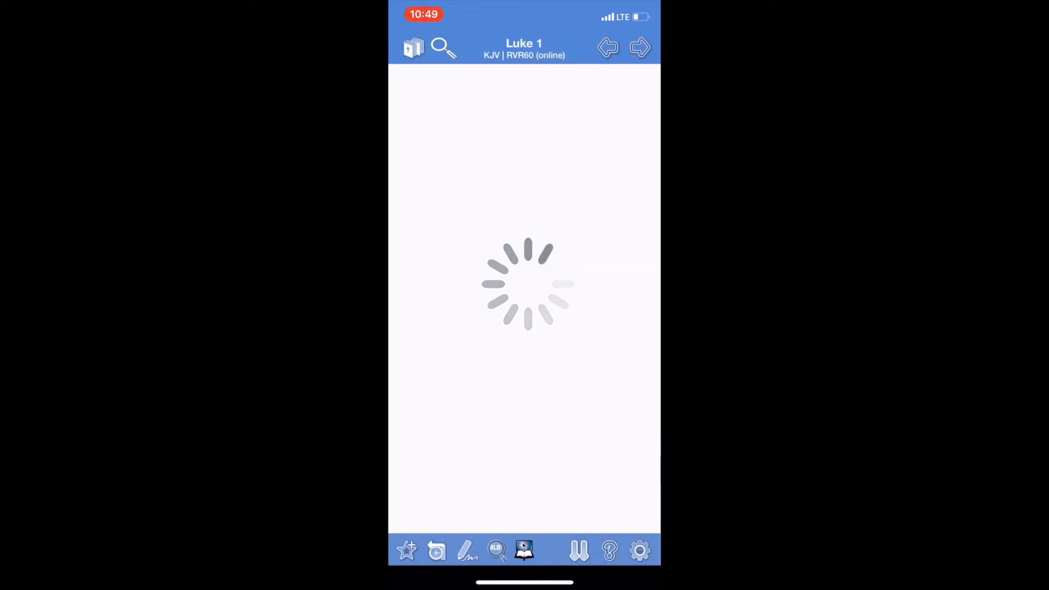